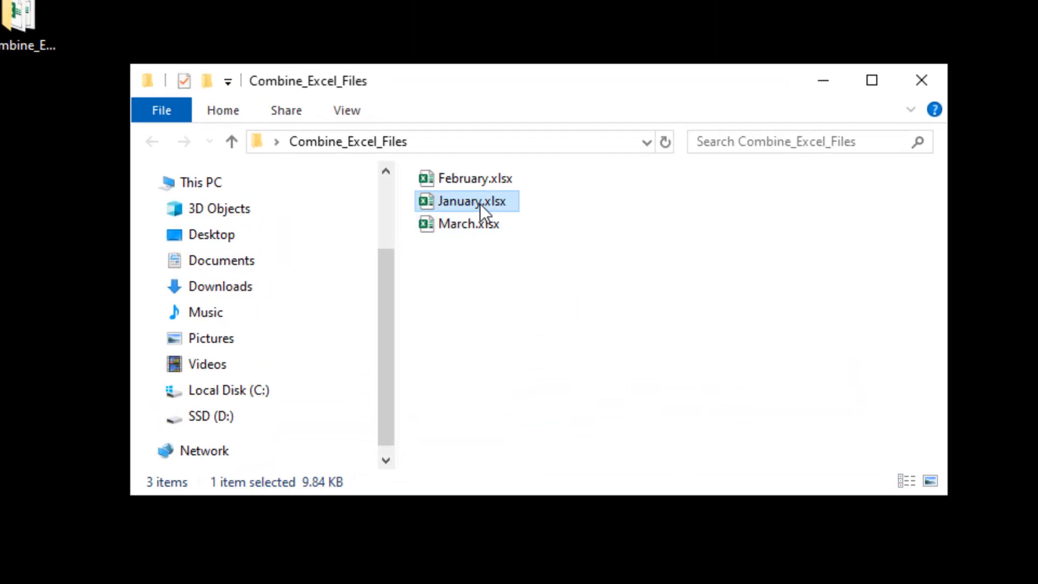
Step: Inspect the January workbook, then start a new combine_files.py file in the folder
double_click(471, 201)
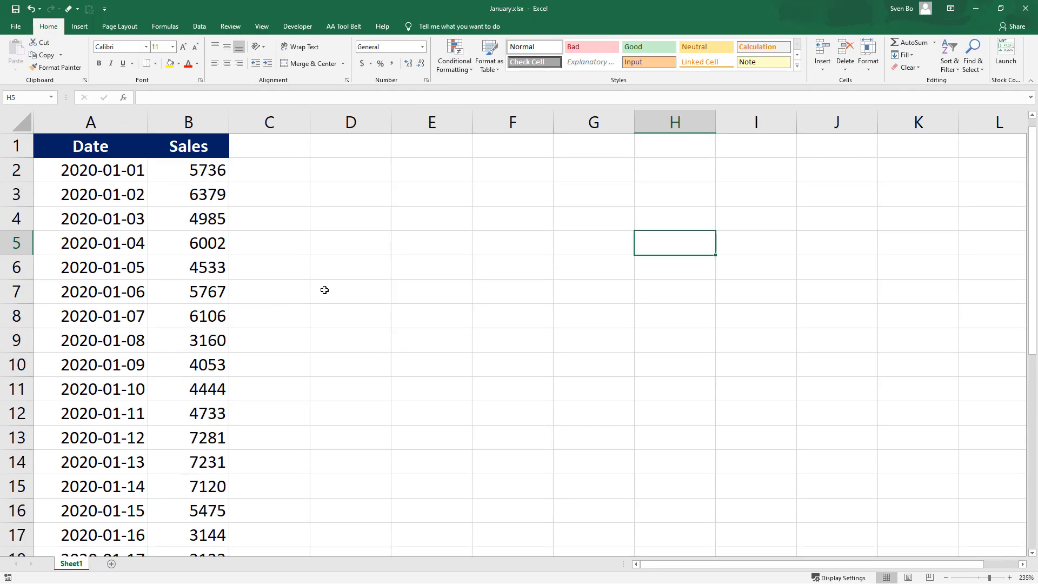
mouse_move(687, 262)
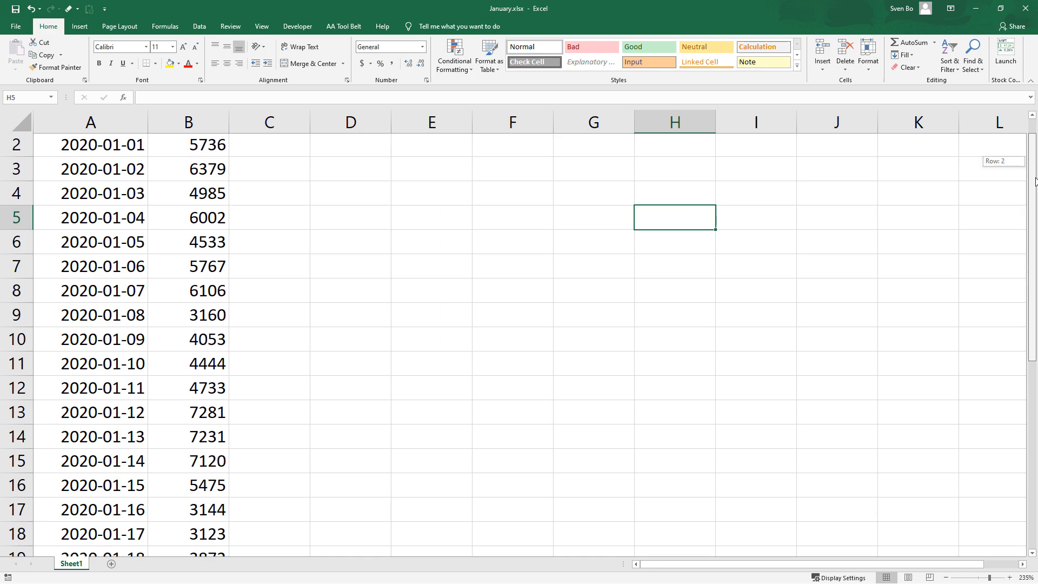
scroll(down, 3)
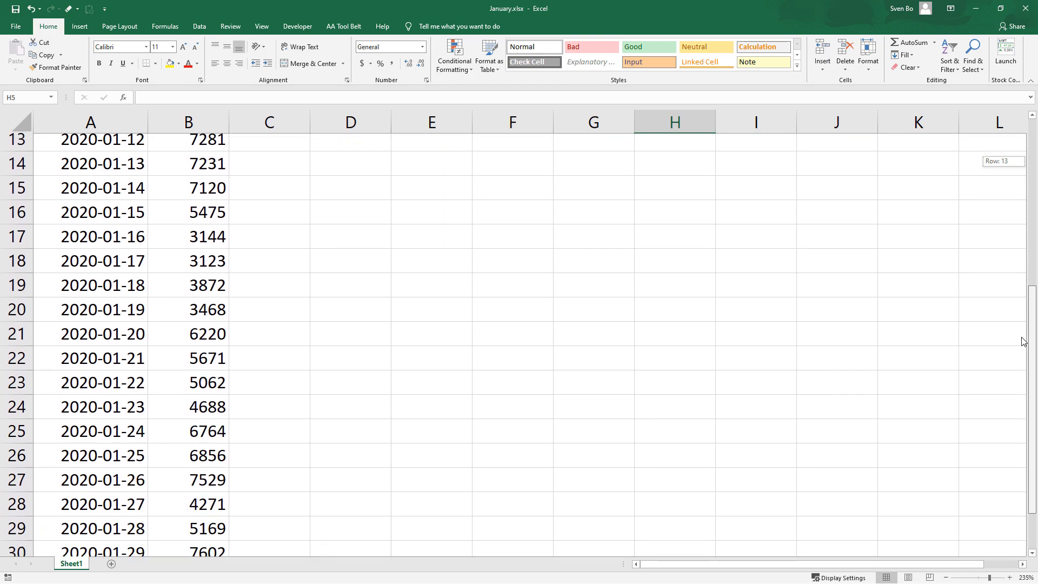
scroll(up, 3)
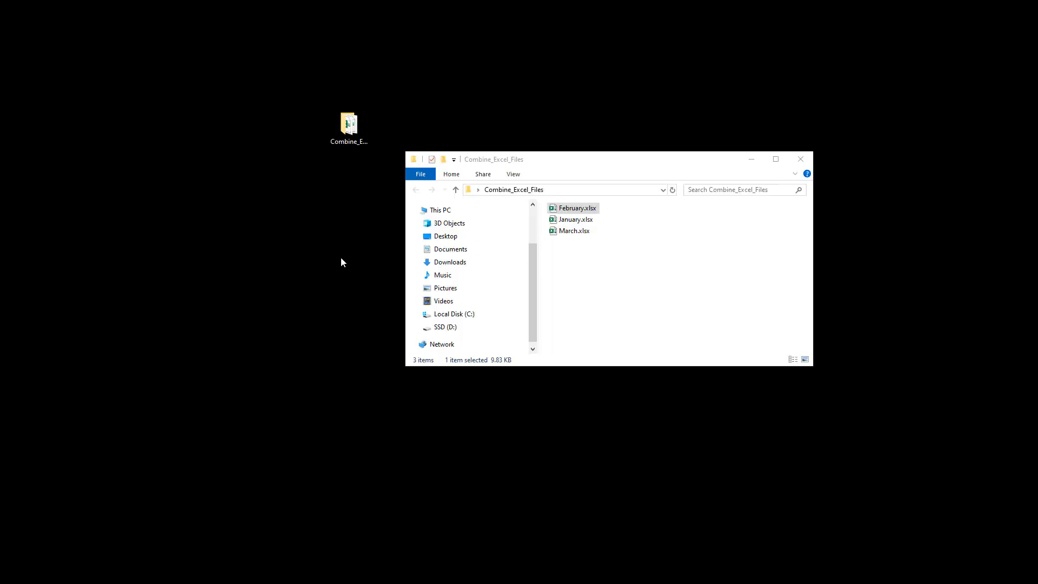
double_click(577, 207)
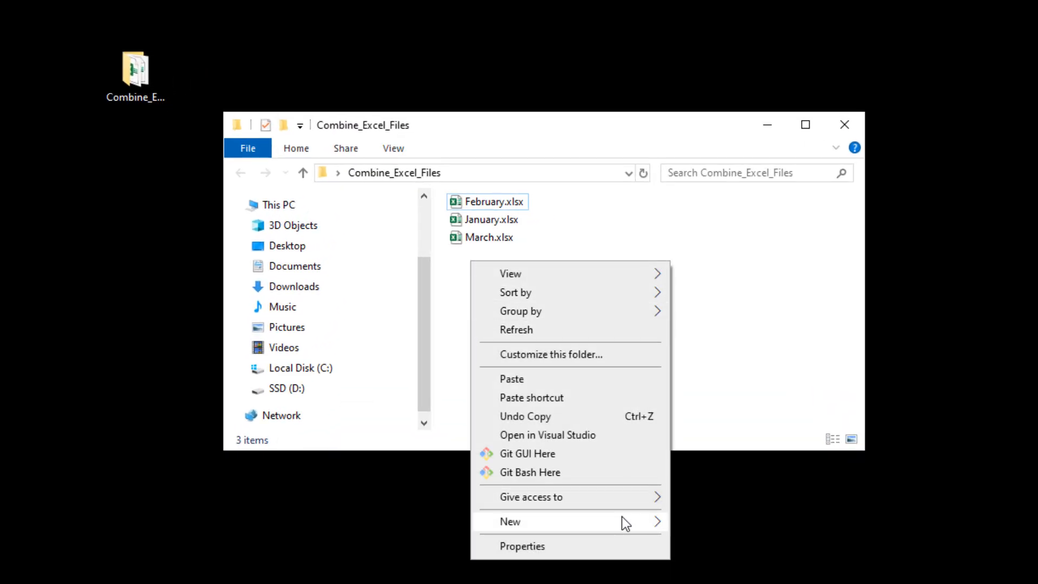
click(510, 521)
text(combine_files.py)
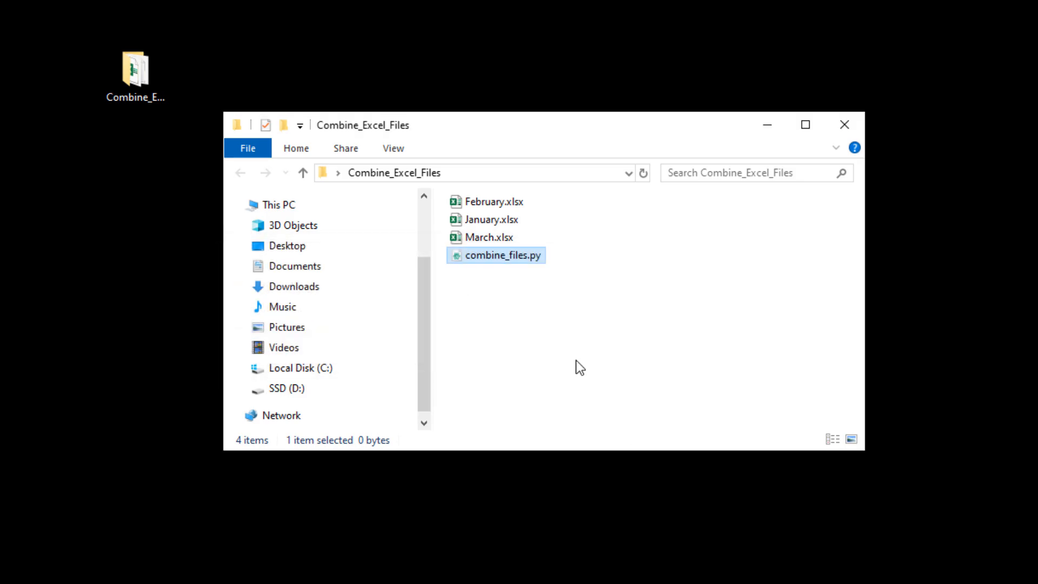
Step: Open combine_files.py in Atom and add an Imports comment, import pandas as pd, import datetime as dt
double_click(503, 255)
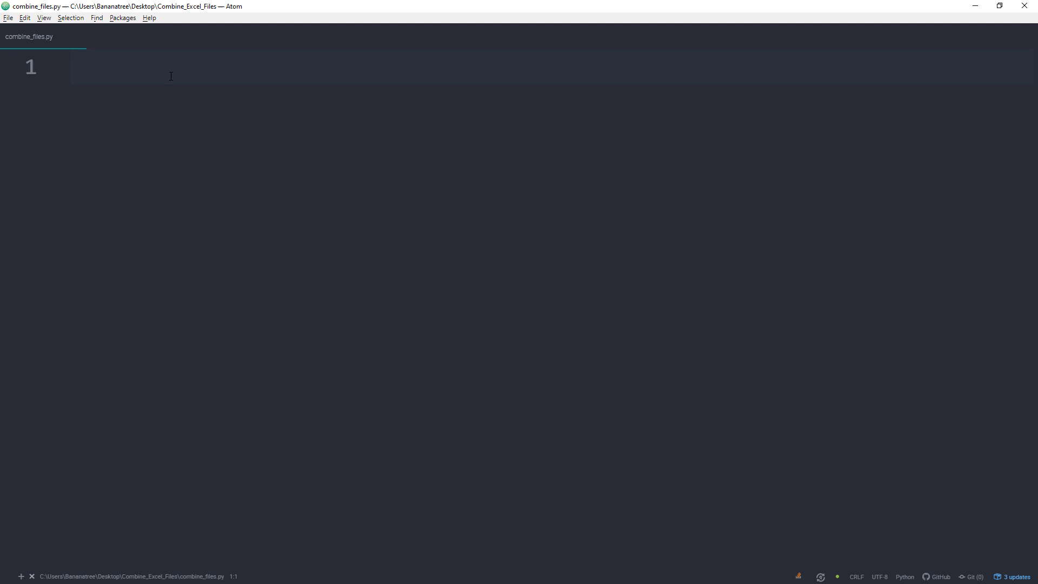
text(# Import)
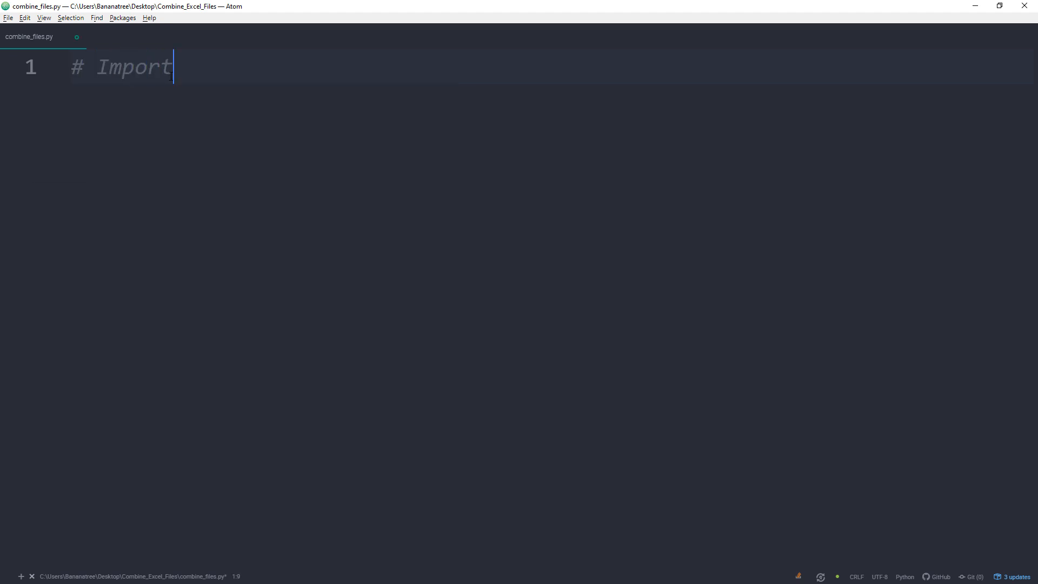
text(import pandas)
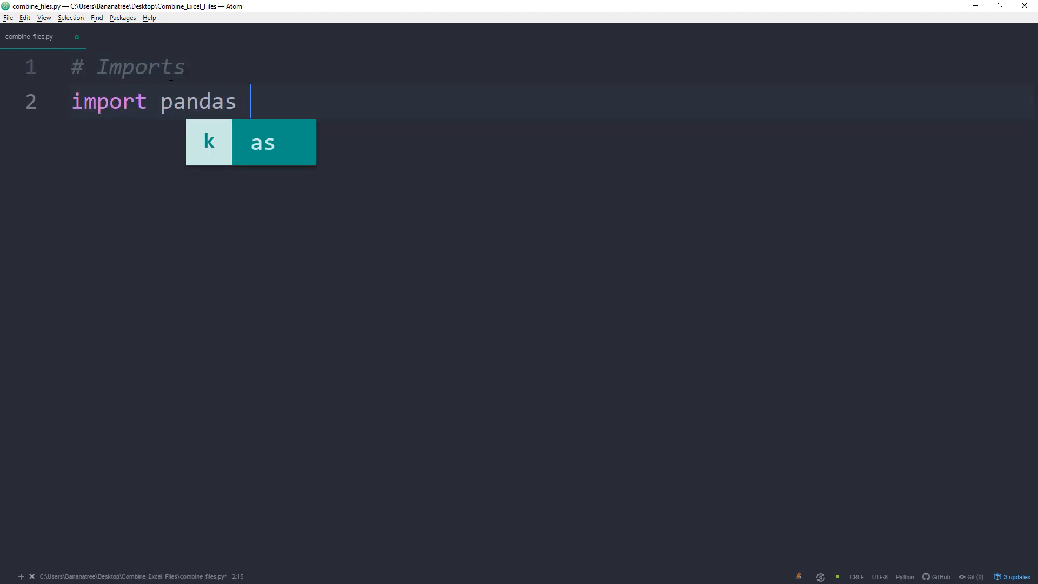
text(as pd)
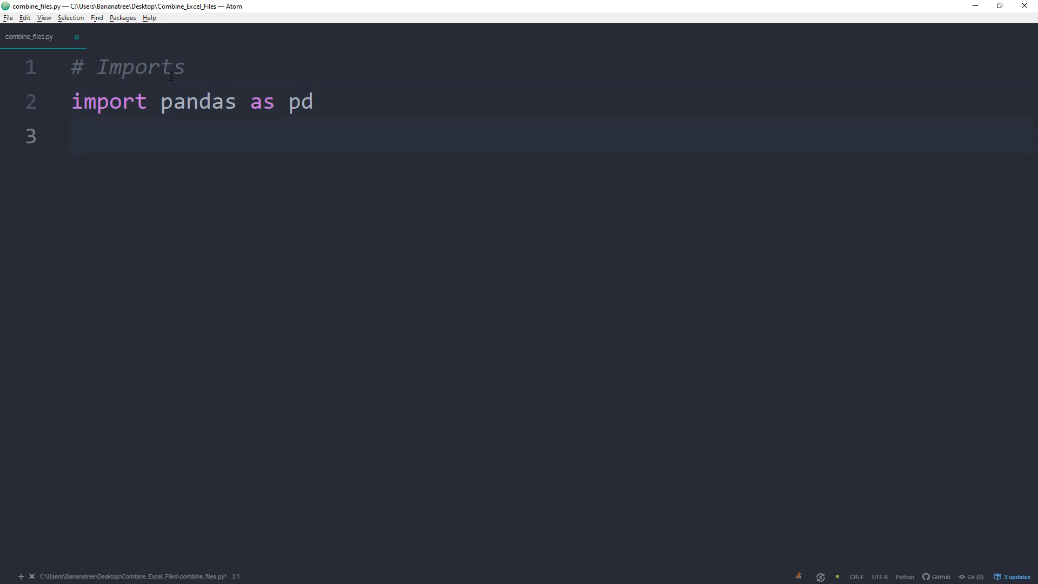
text(import datetime)
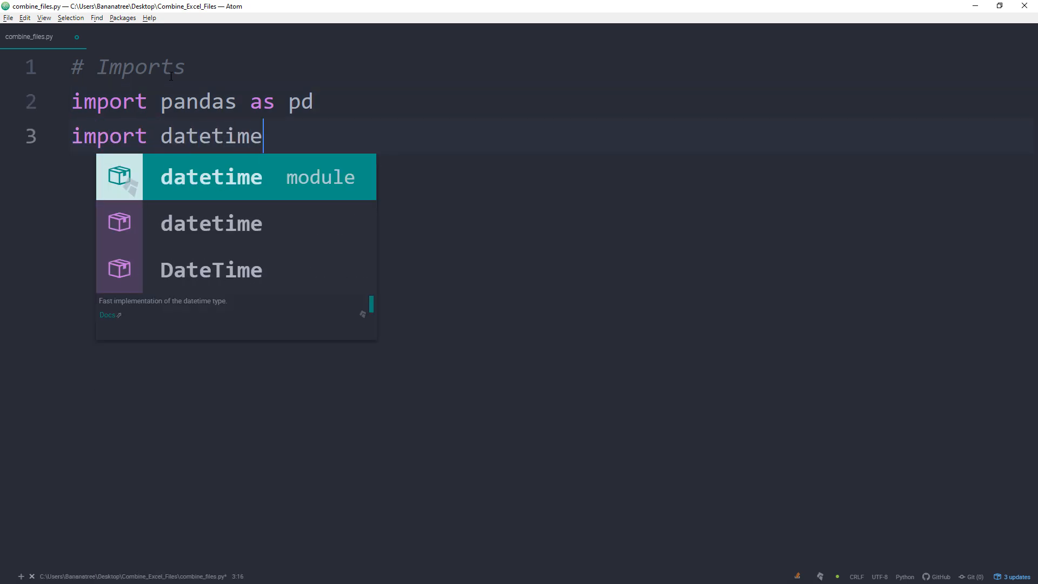
text(as dt)
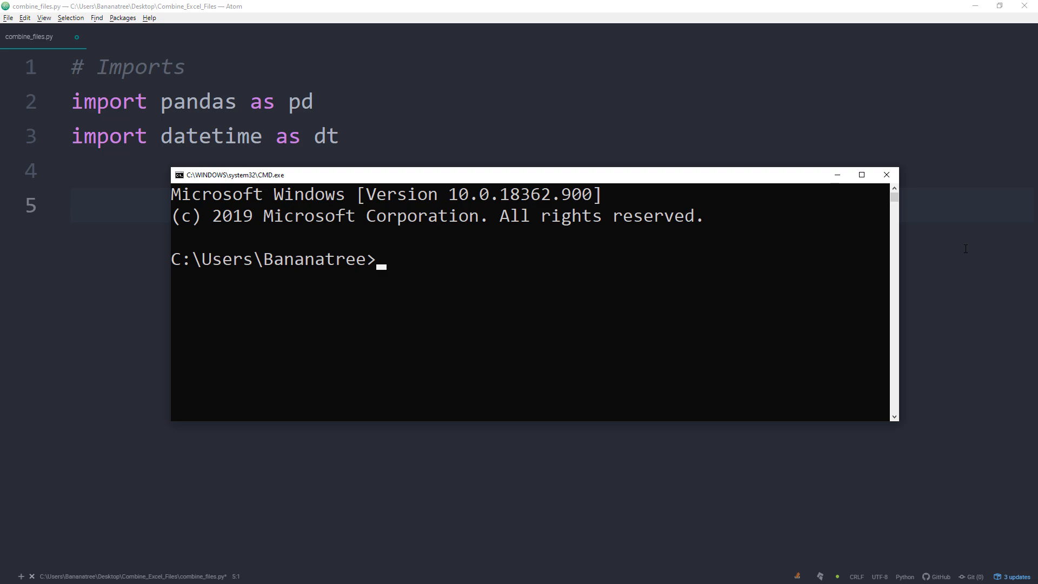
Step: Run pip install pandas and pip install DateTime in Command Prompt, then exit
text(pip install pandas)
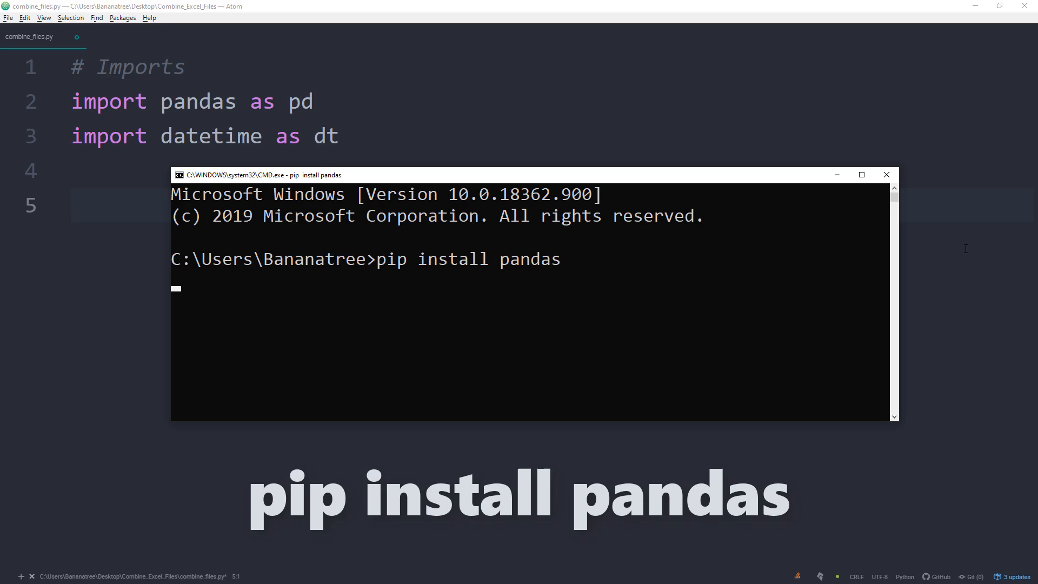
text(pip install DateTim)
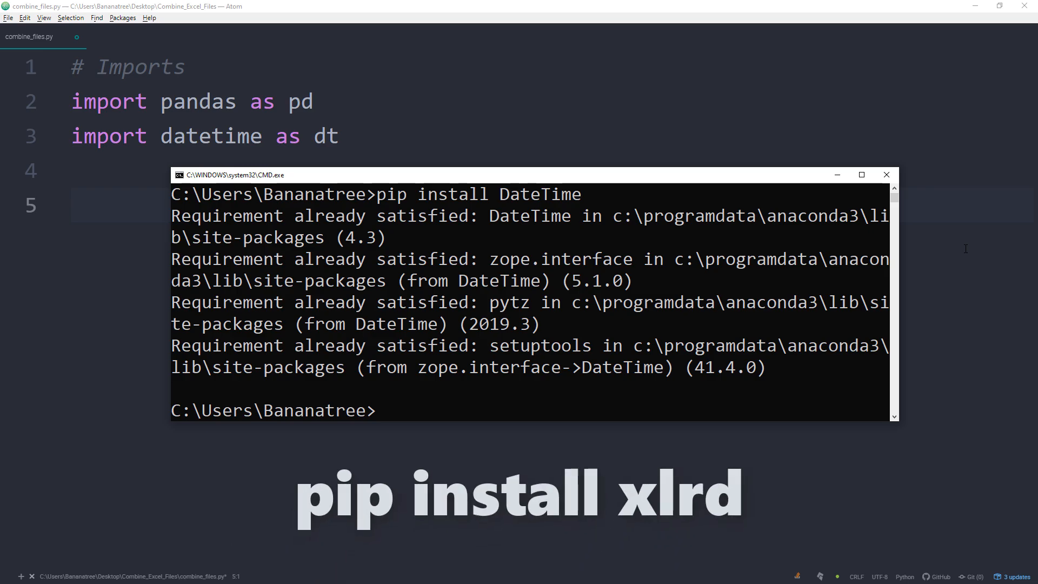
text(exit)
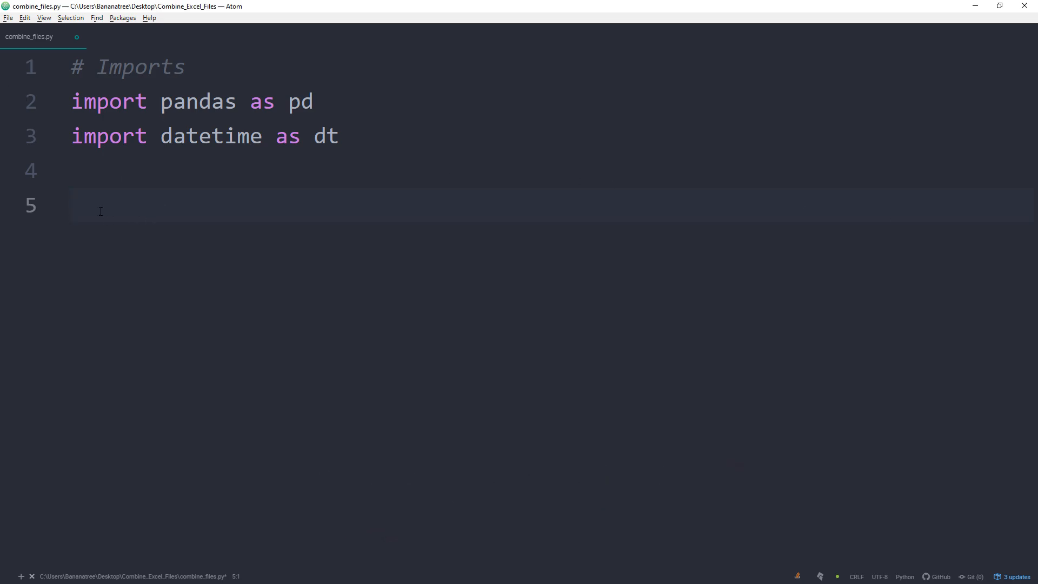
Step: Define files = ['January.xlsx', 'February.xlsx', 'March.xlsx'] and combined = pd.DataFrame()
text(file)
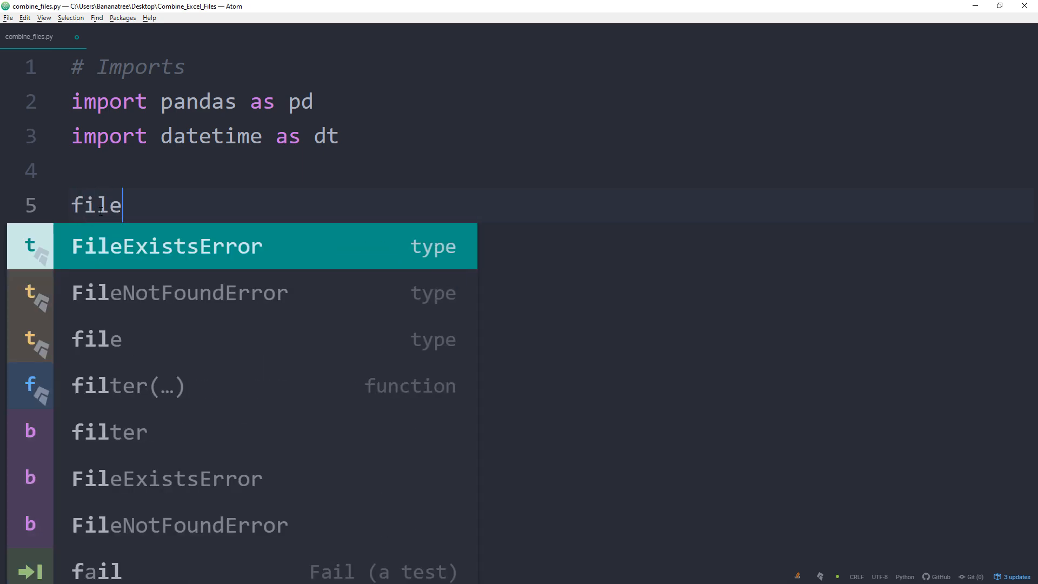
text(s)
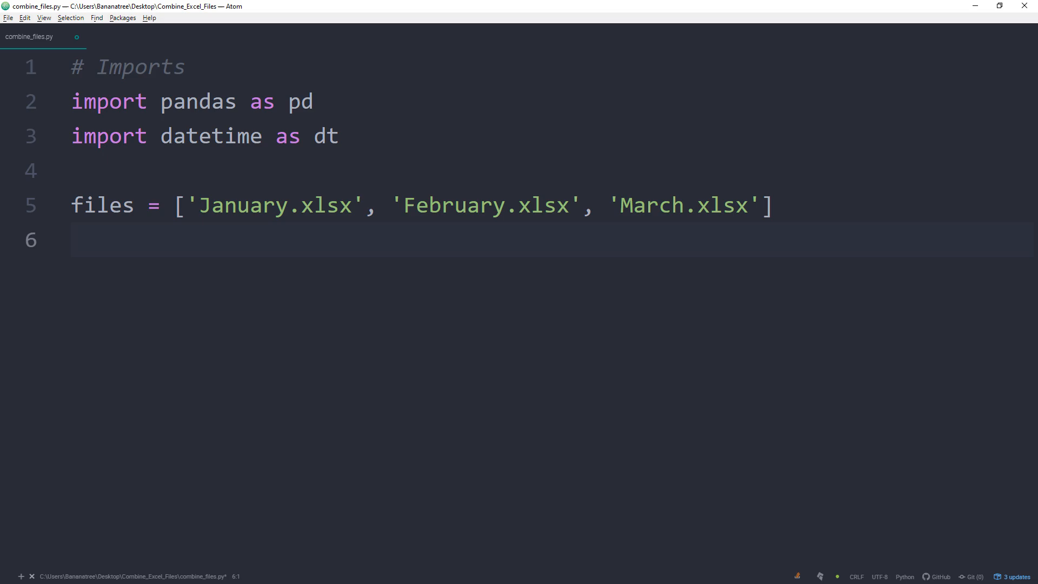
text(com)
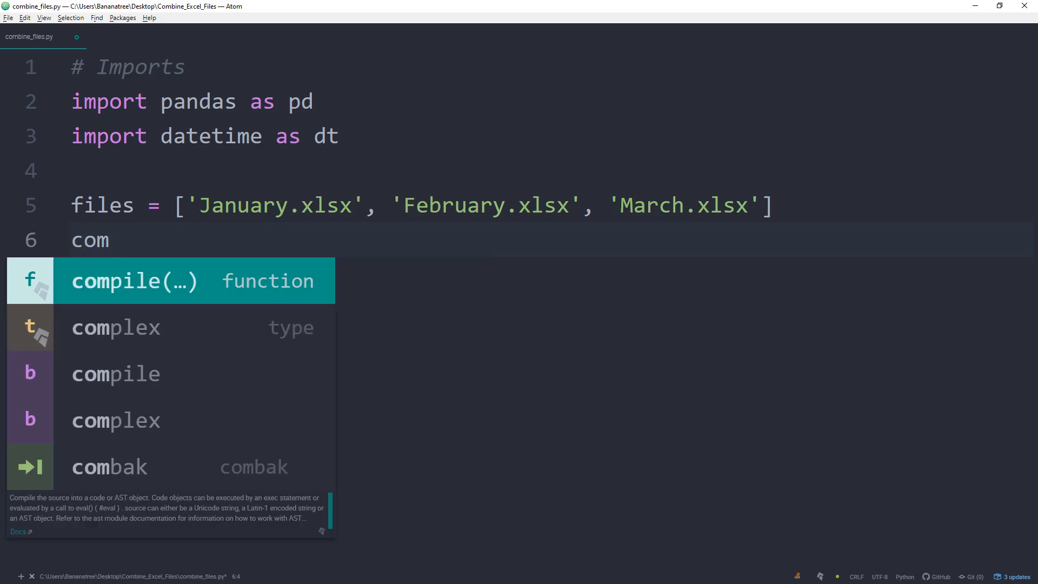
text(bined = pd)
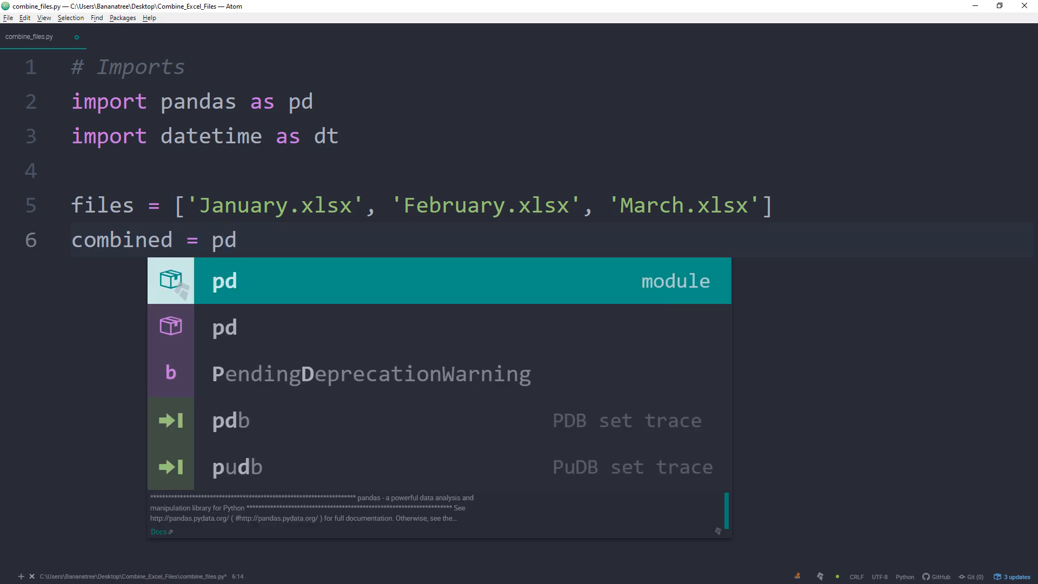
text(.Data)
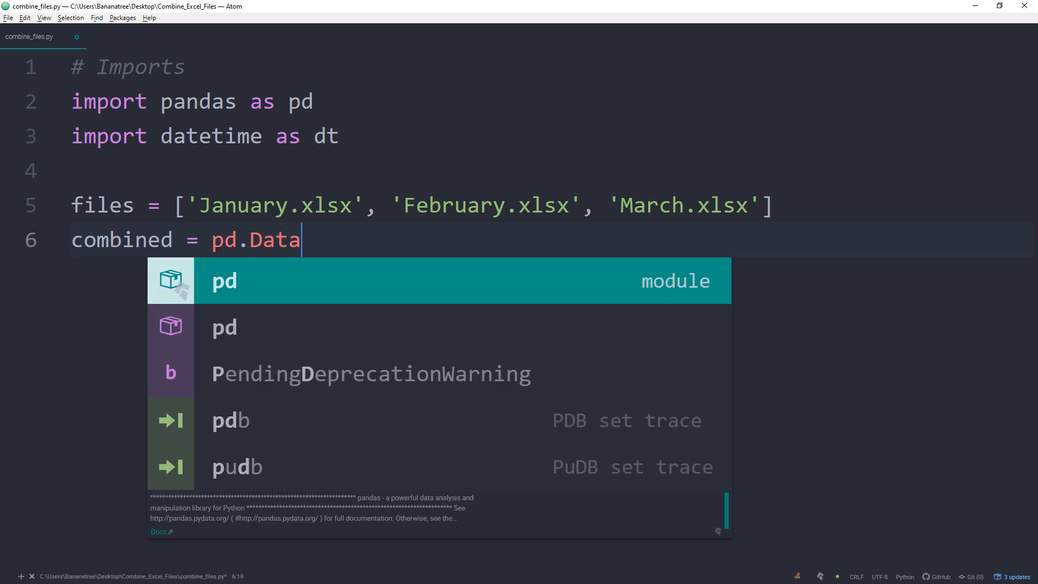
text(Frame()
text(for file)
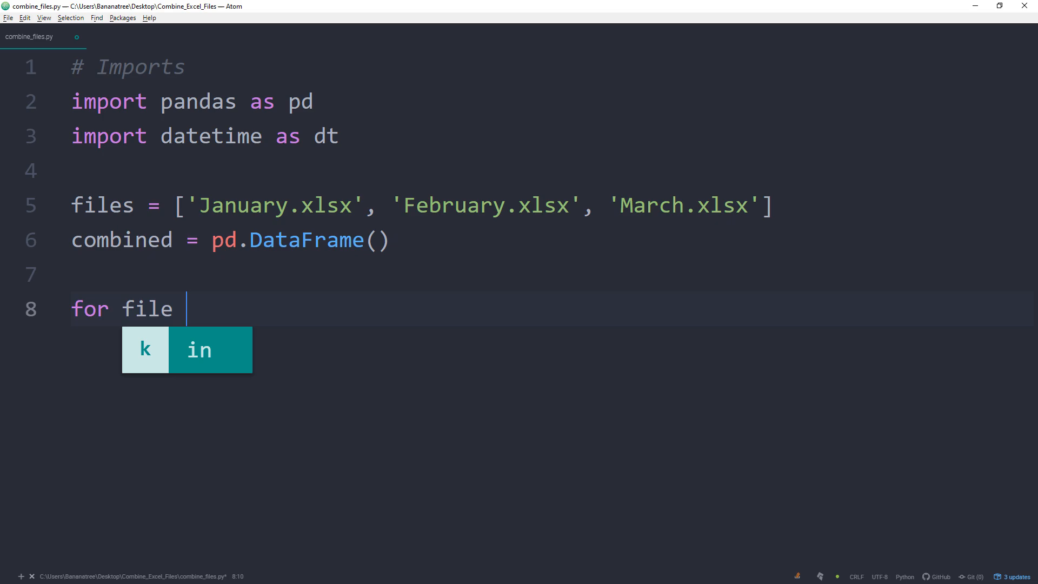
Step: Write a loop reading each file with pd.read_excel and appending it to combined, ignore_index=True
text(in files:)
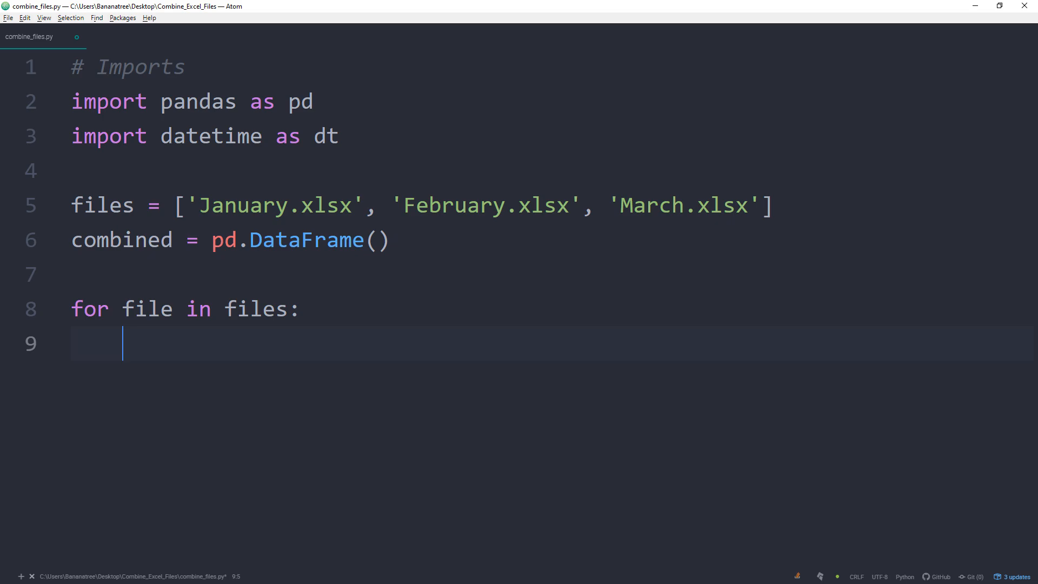
text(df =)
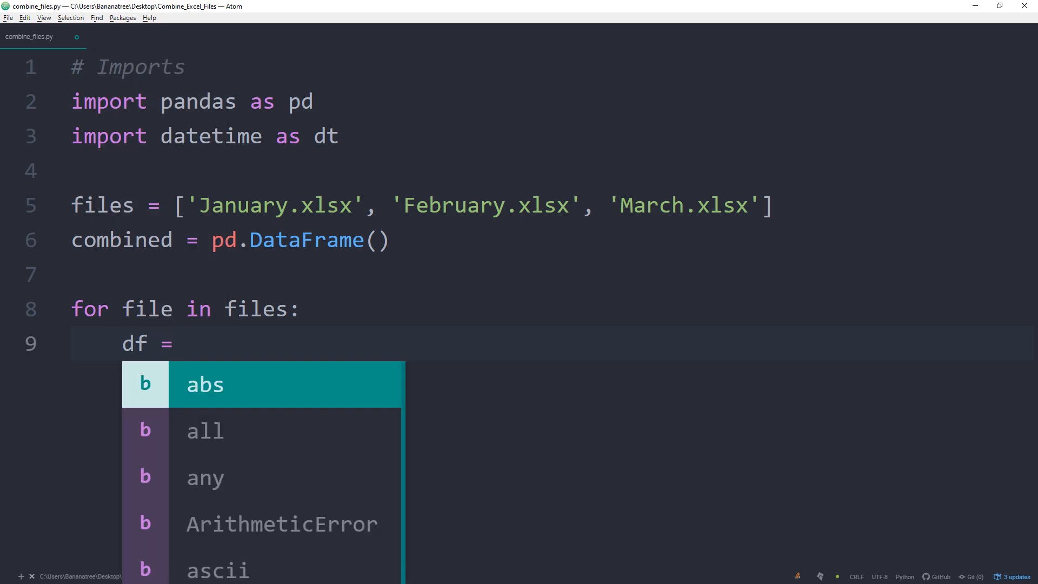
text(pd.r)
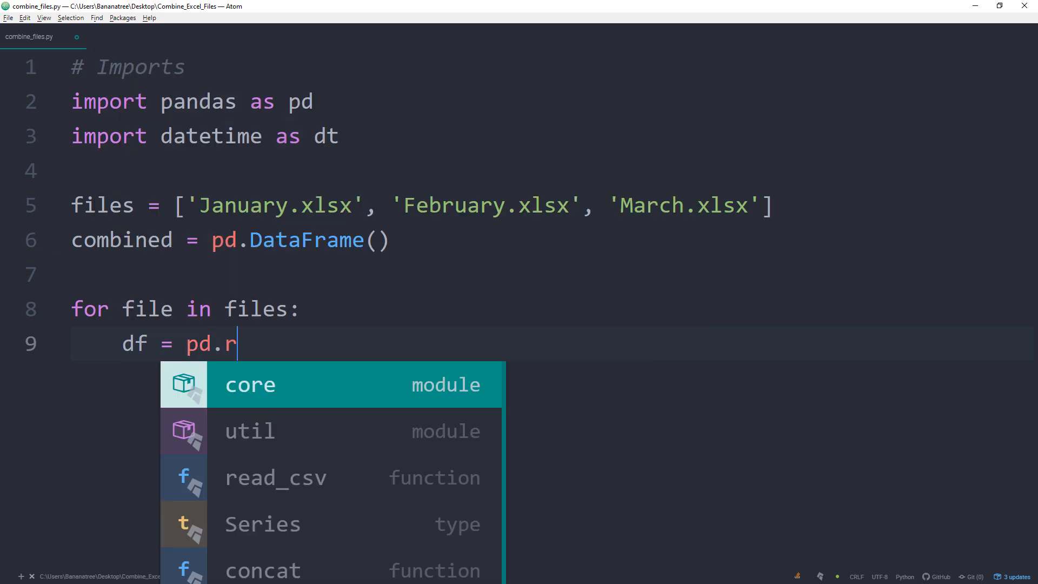
text(ead_ec)
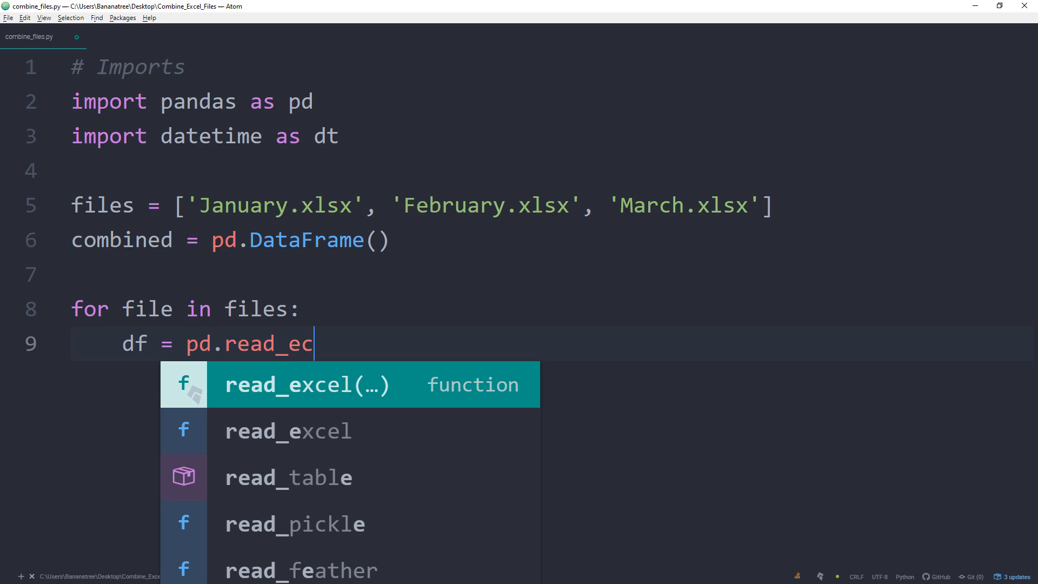
key(Tab)
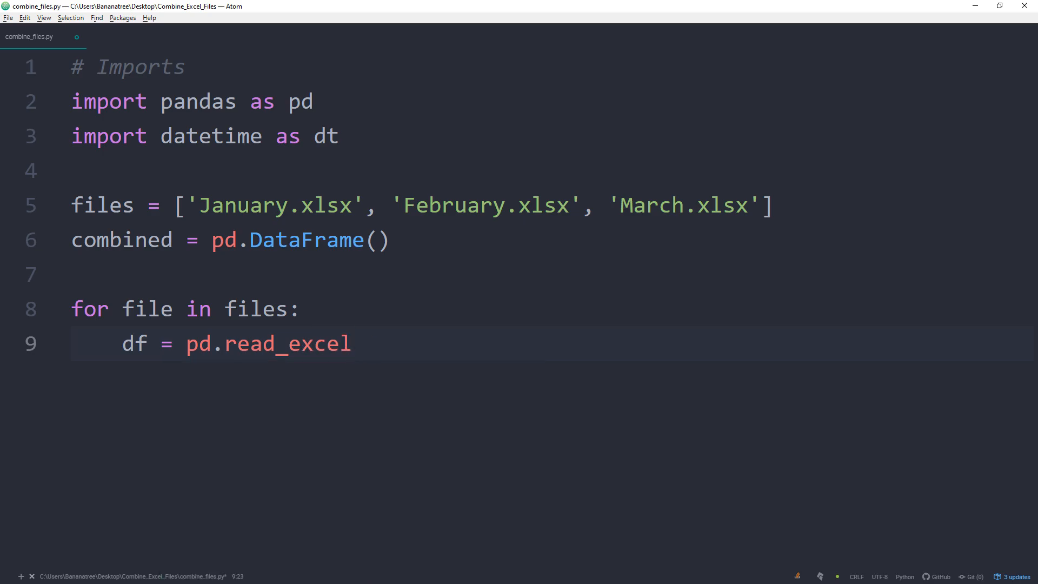
text((file))
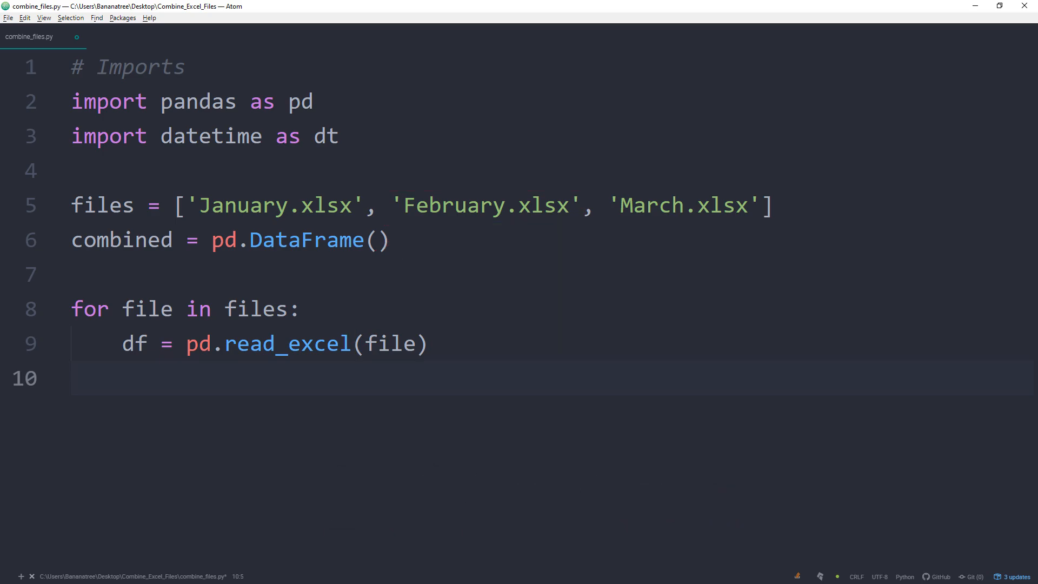
text(combined =)
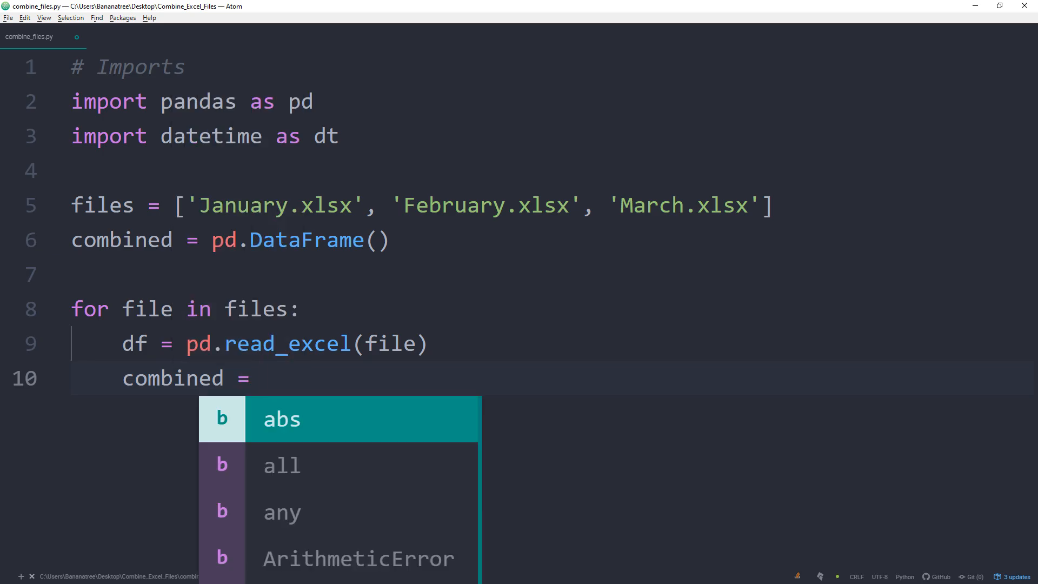
text(combined.a)
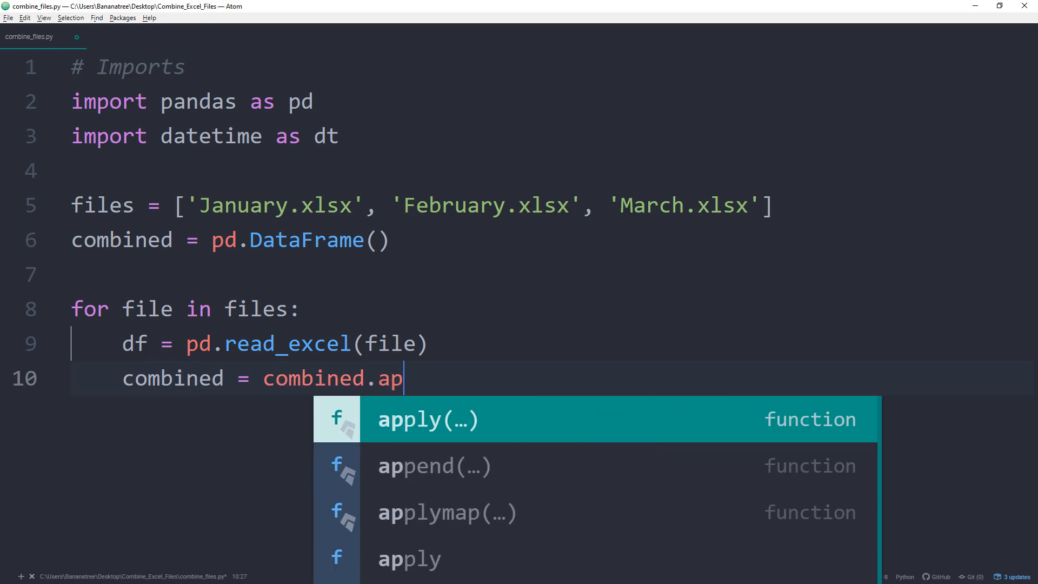
text(pend)
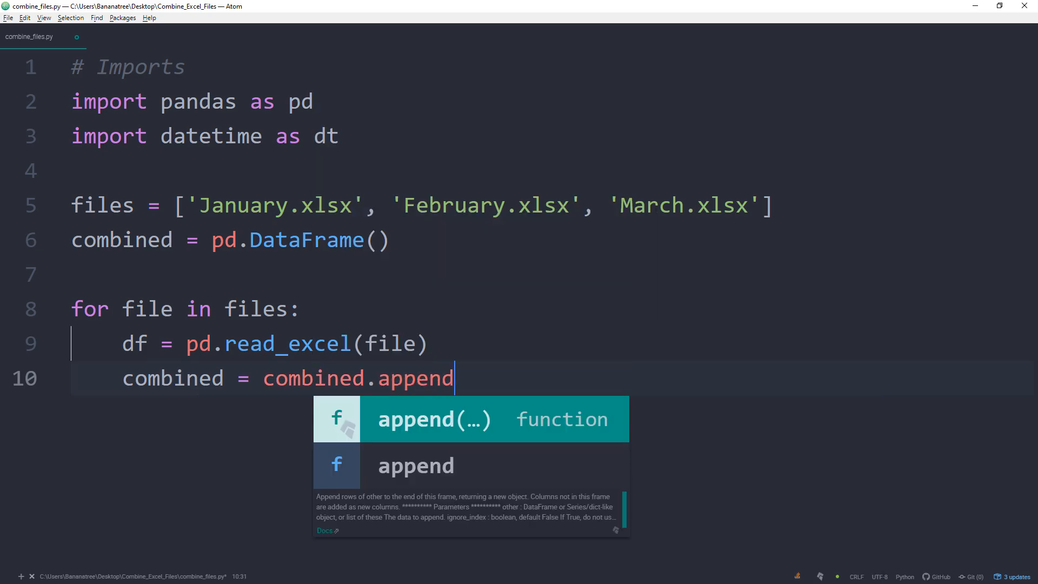
text((df))
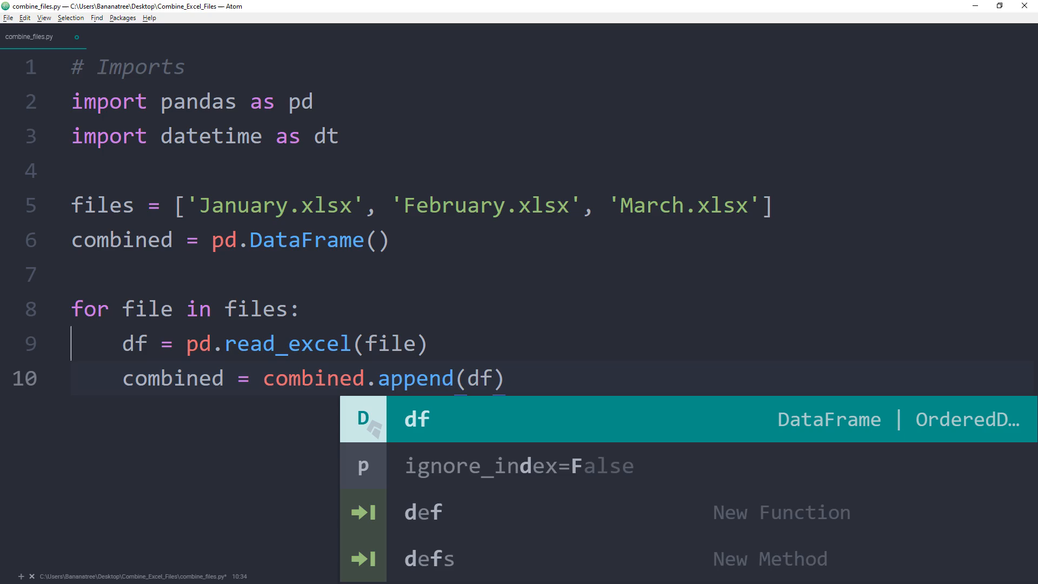
text(,)
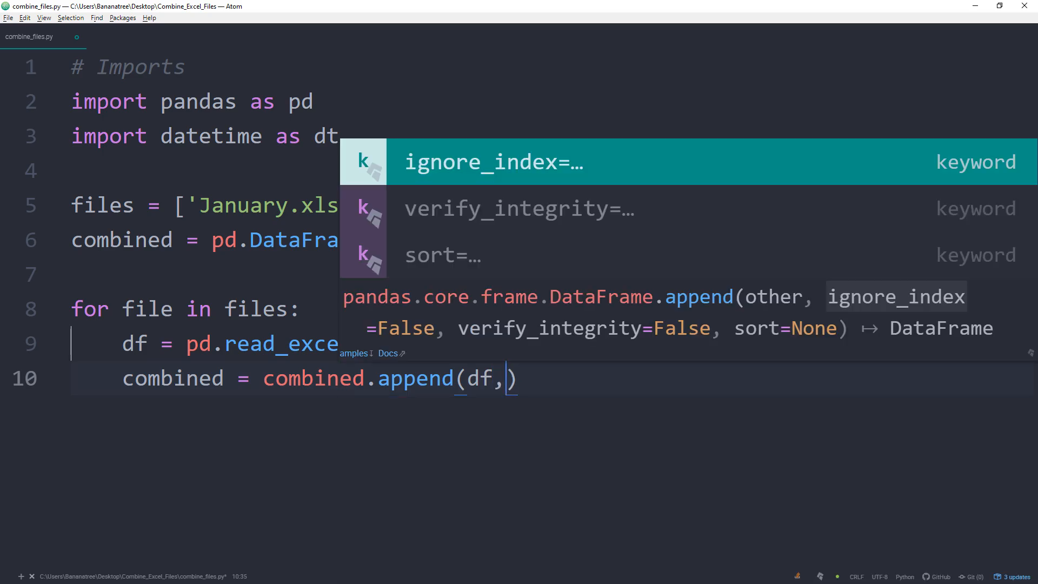
text(ignore_index = True)
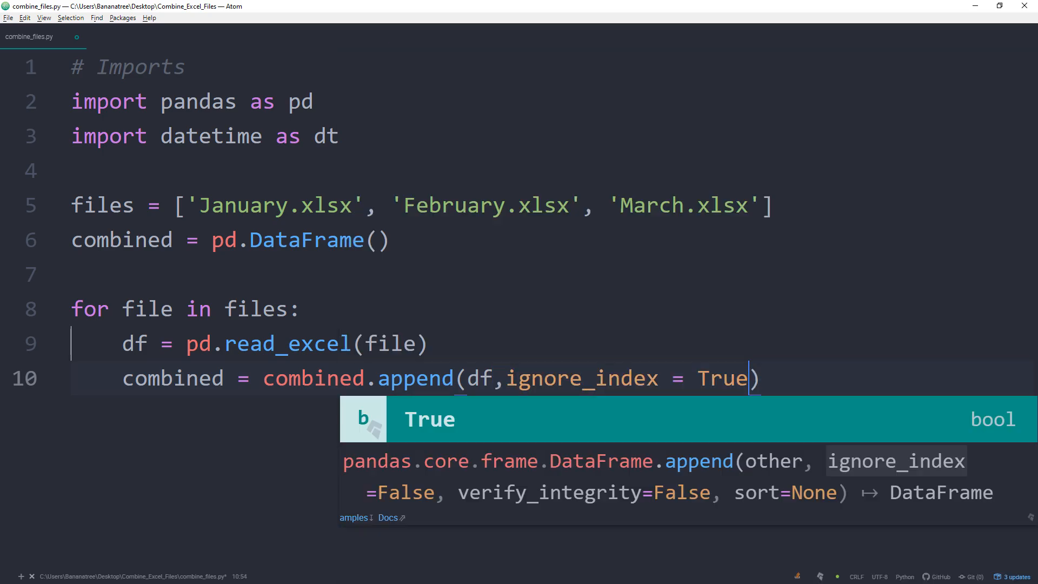
key(enter)
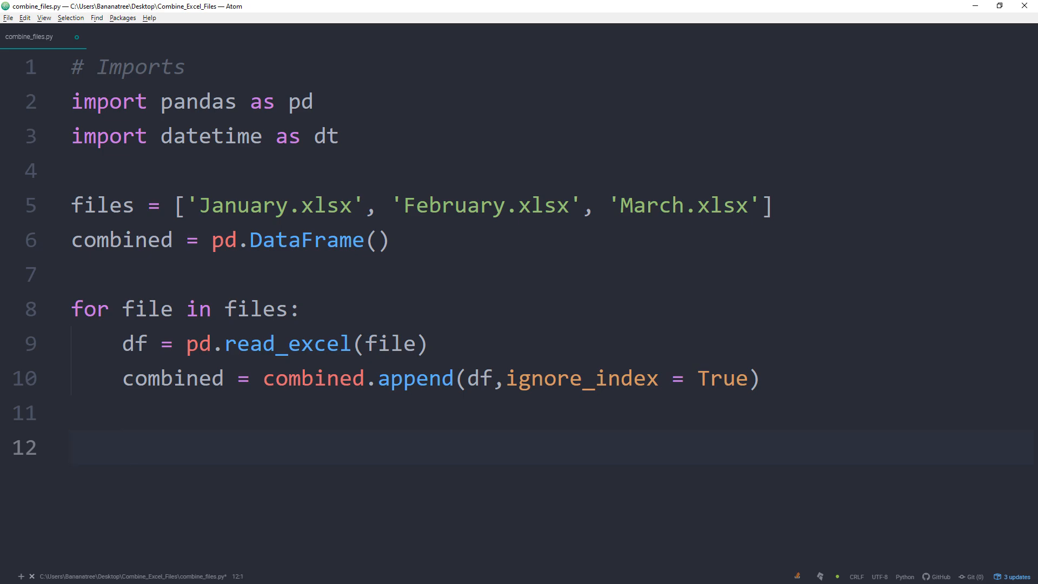
Step: After the loop, export combined to Sales_1Q2020.xlsx with index=False
click(75, 447)
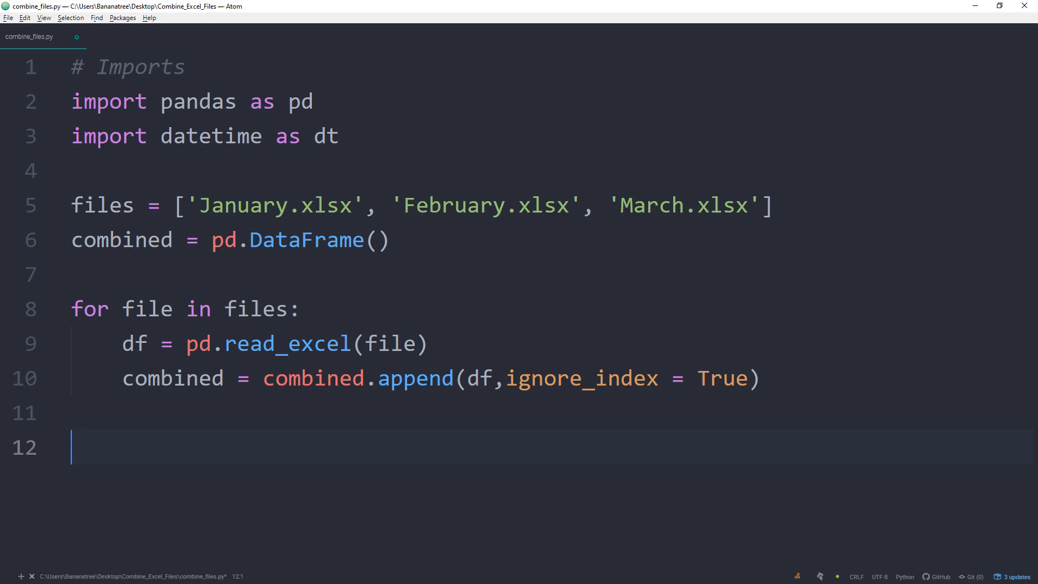
text(combined)
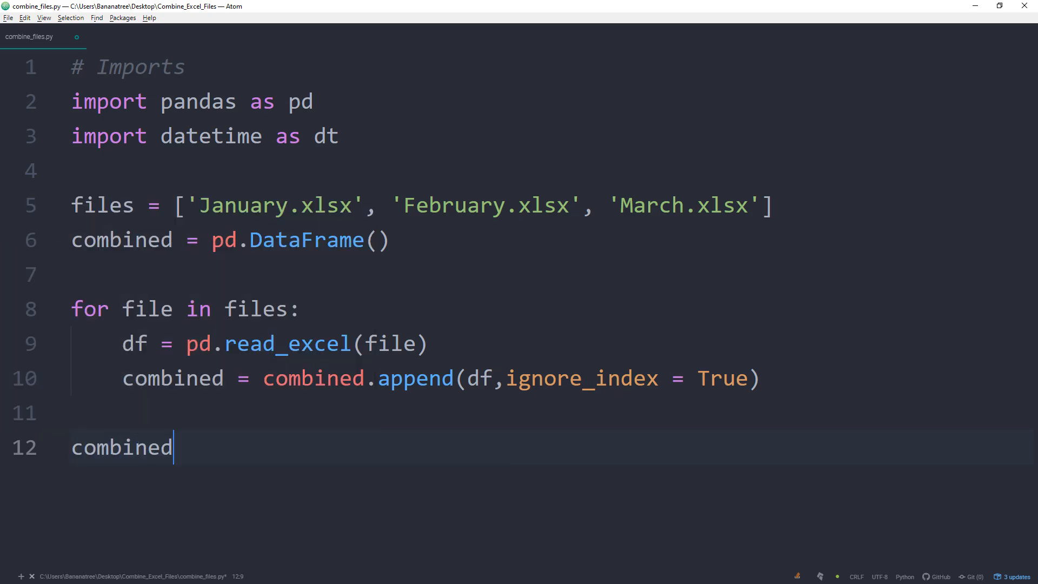
text(.to_e)
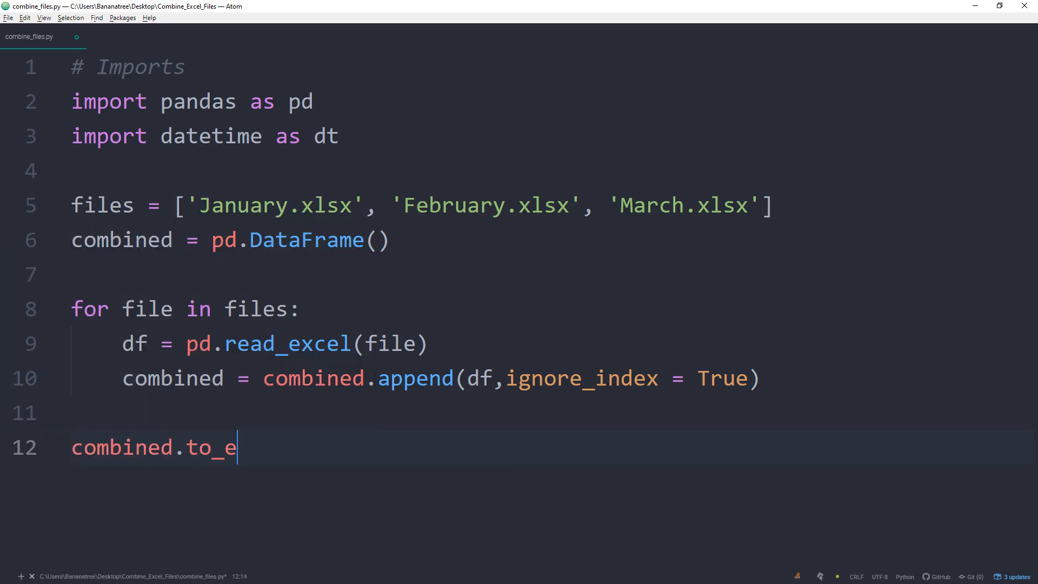
text(xcel(''))
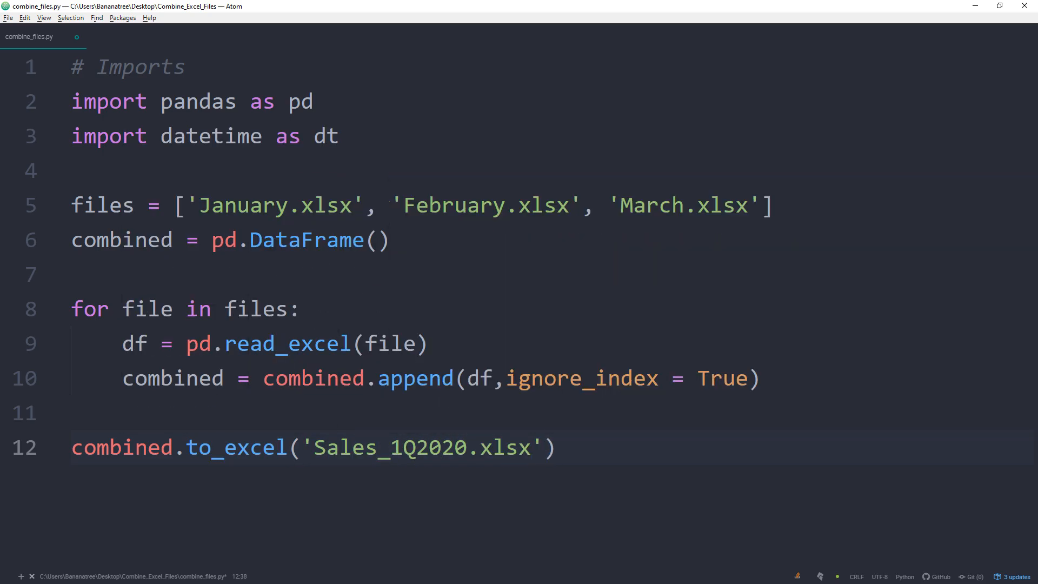
text(, index = False, sheet_name='1Q 2020 Sa)
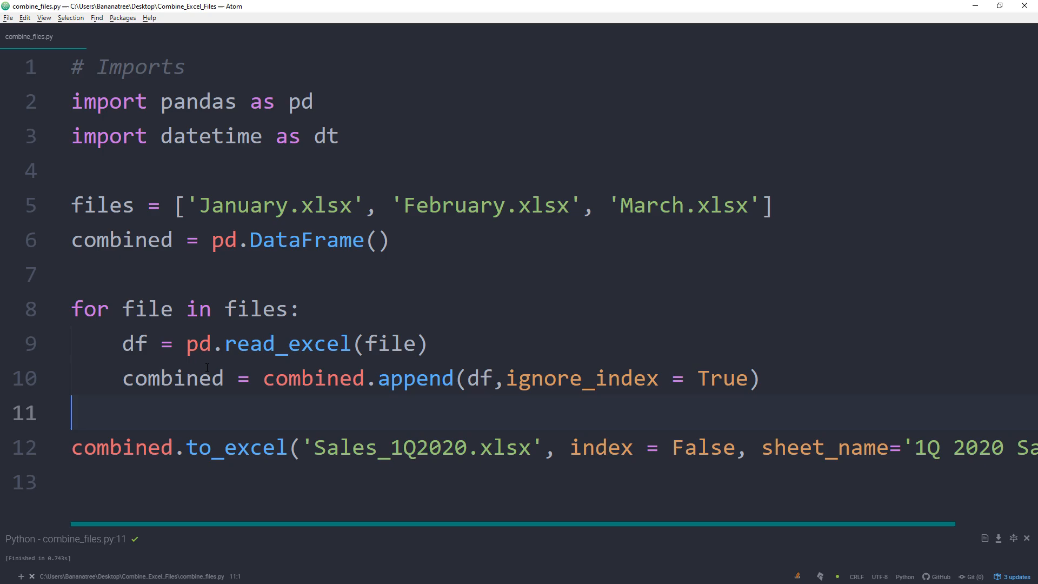
click(1000, 6)
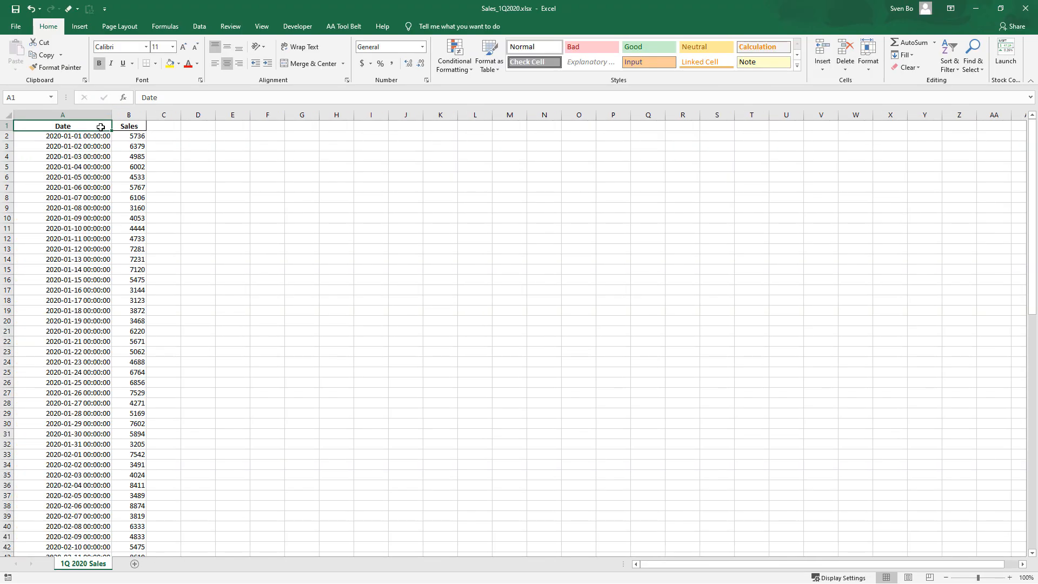
click(260, 26)
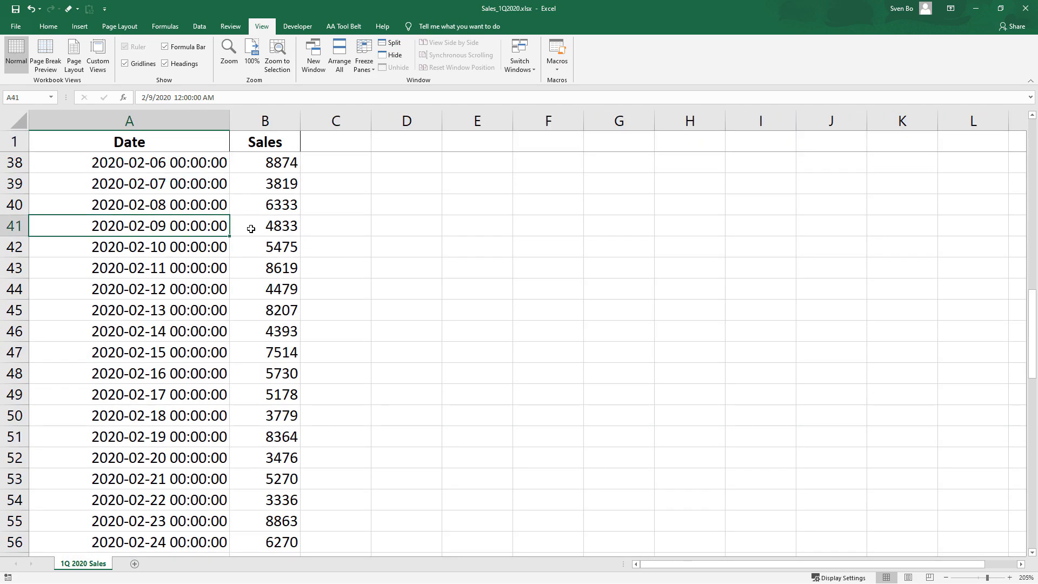
scroll(down, 3)
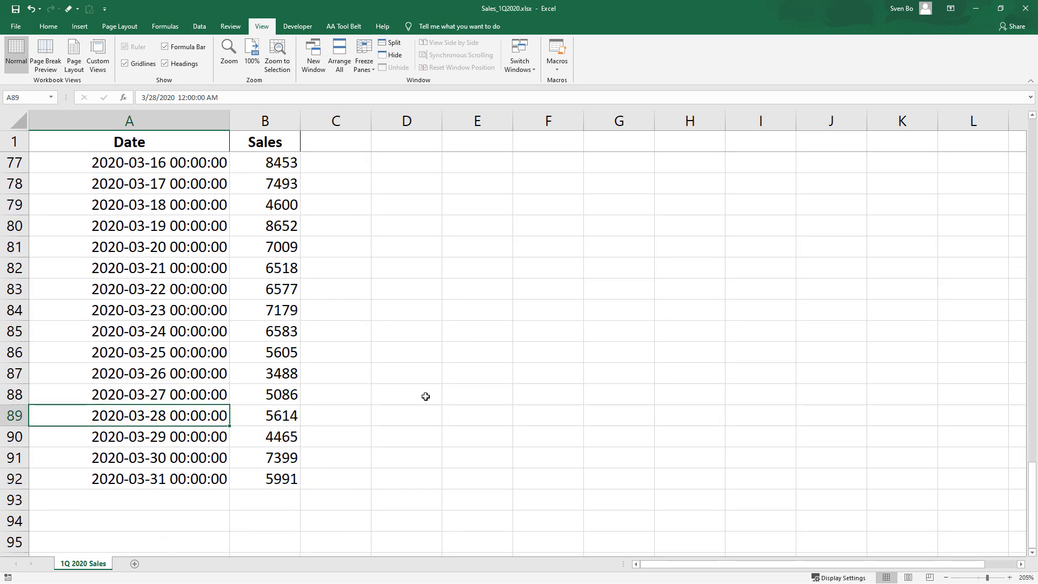
click(1028, 8)
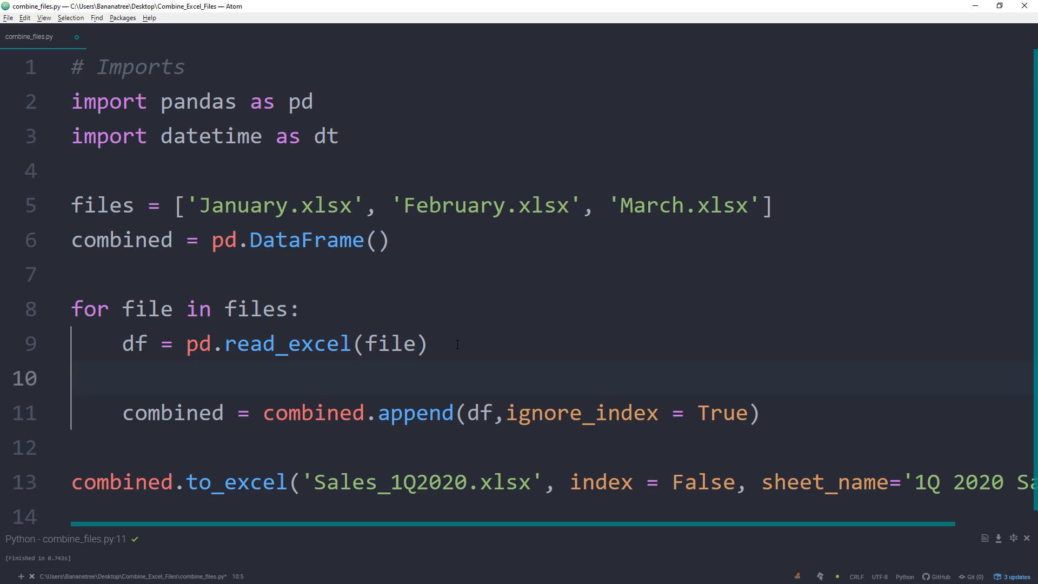
Step: Add df['Date'] = df['Date'].dt.date inside the loop
text(df['Date'])
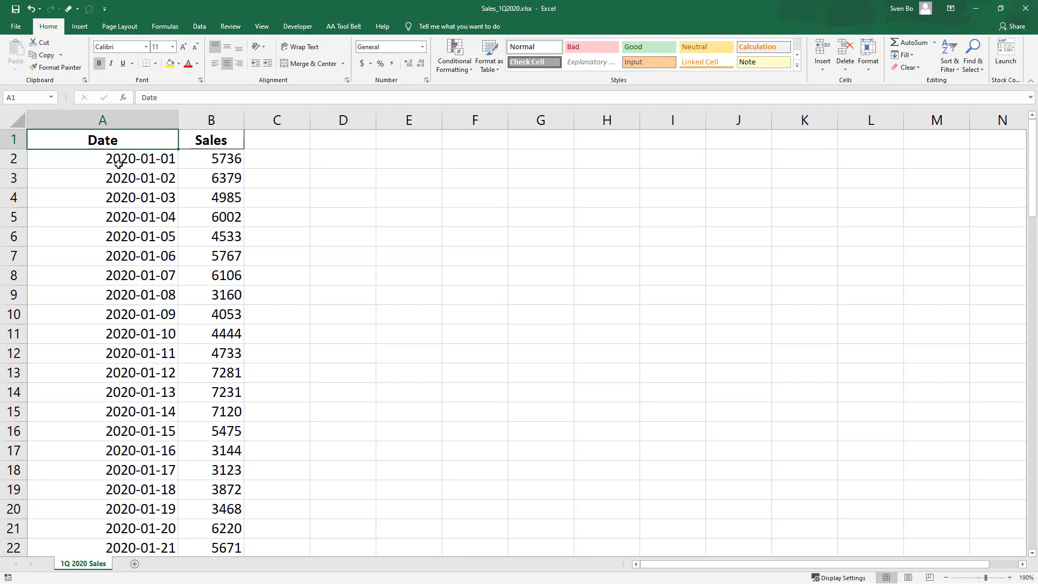
Step: Check a Date cell and scroll the sheet to confirm plain dates through 2020-03-31
click(260, 26)
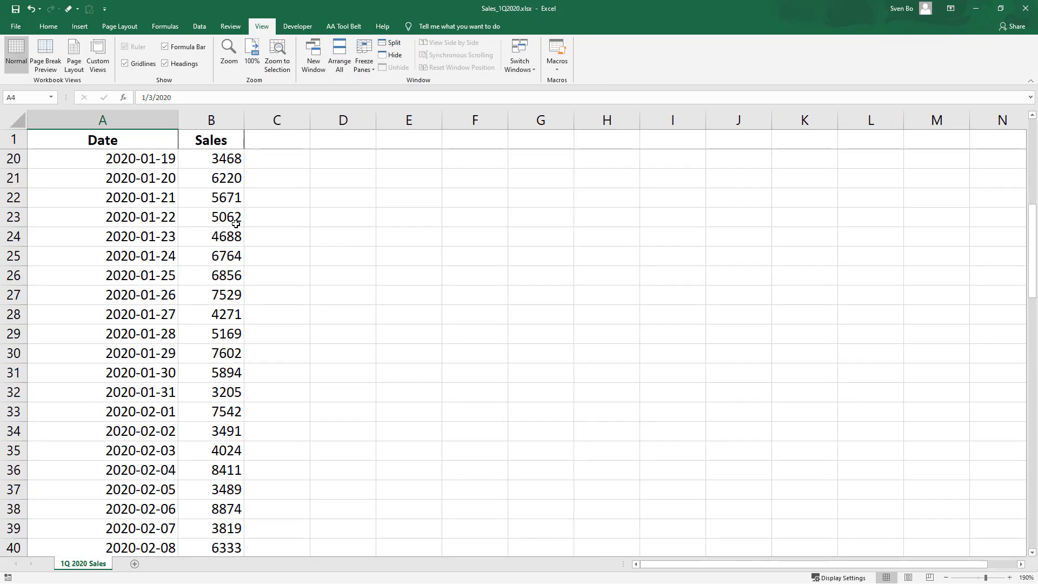
scroll(down, 3)
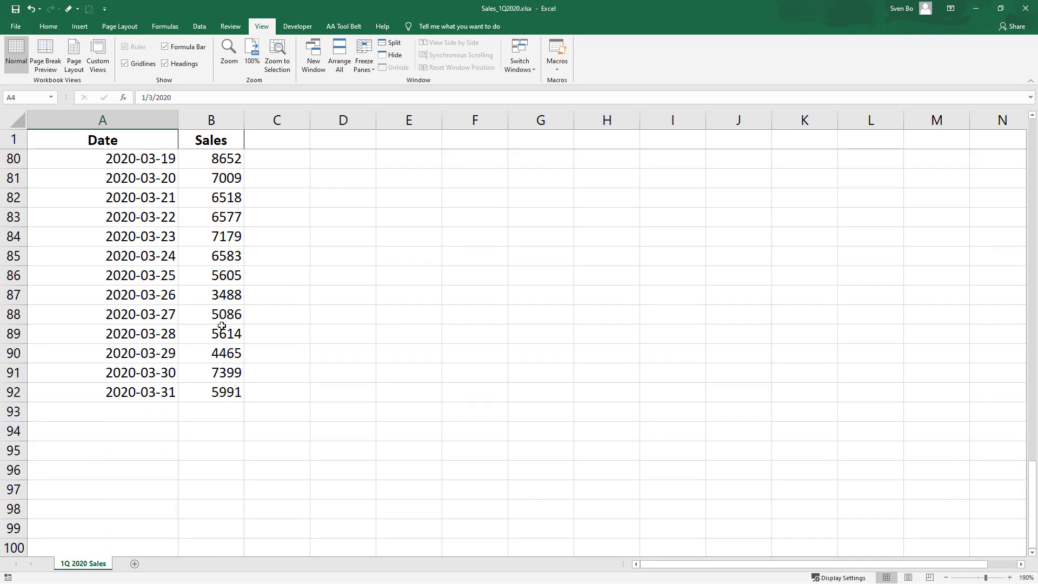
scroll(up, 3)
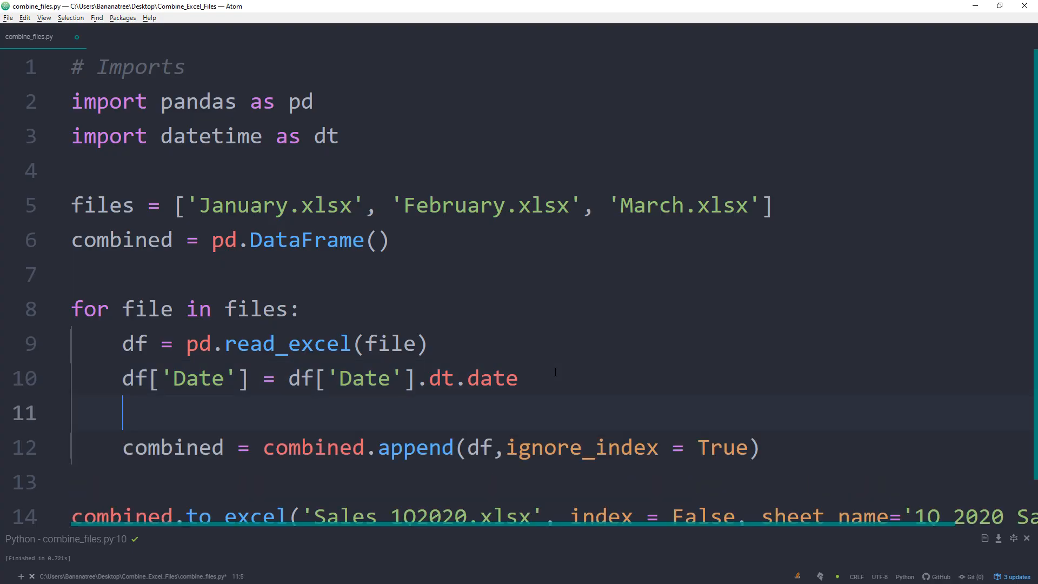
Step: Write df['Day'] = pd.DatetimeIndex(df['Date']).day and select the line to reuse for Month and Year
text(df['Day'] =)
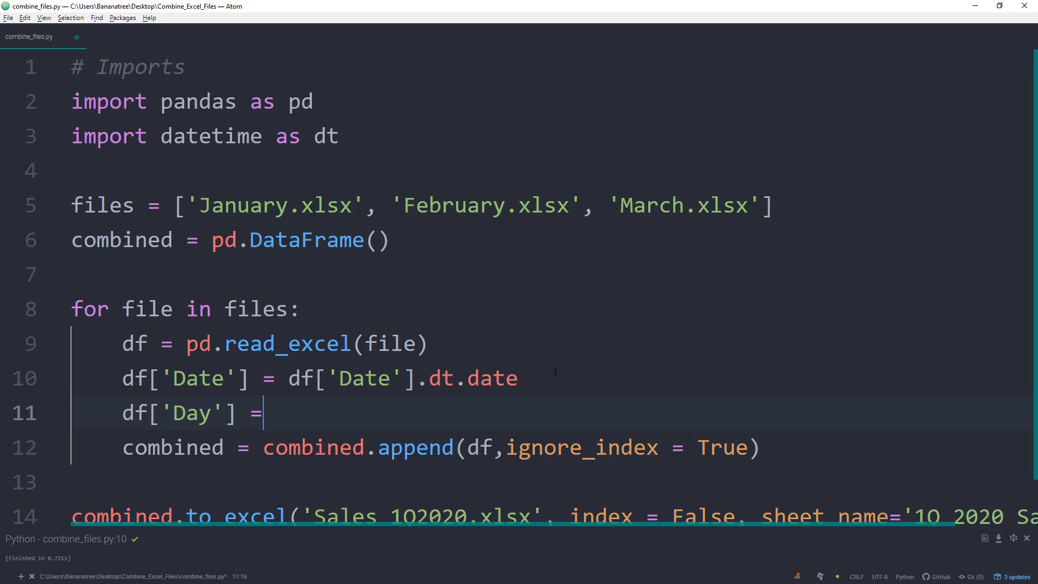
text(pd.Dat)
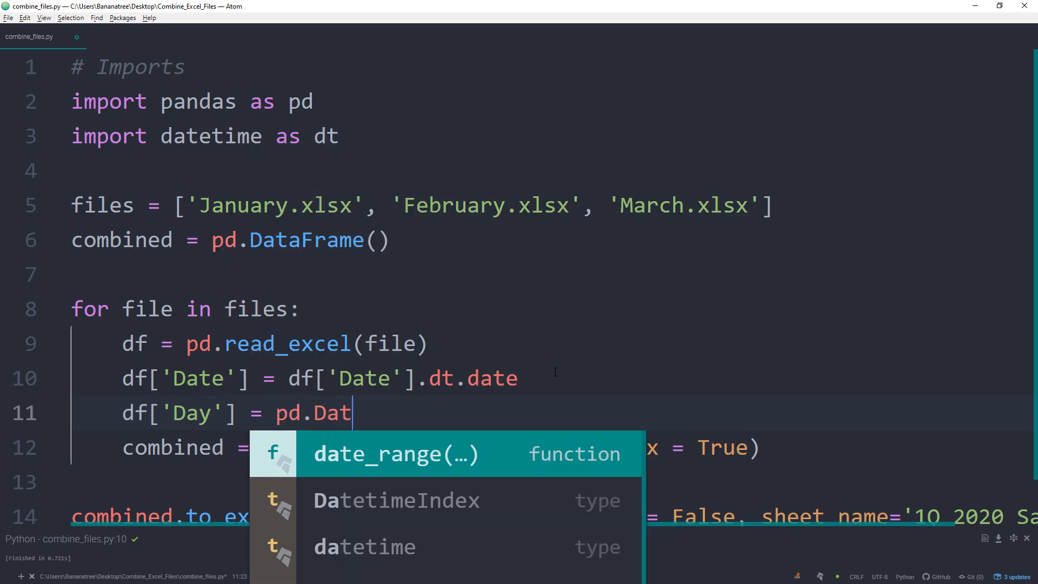
click(396, 499)
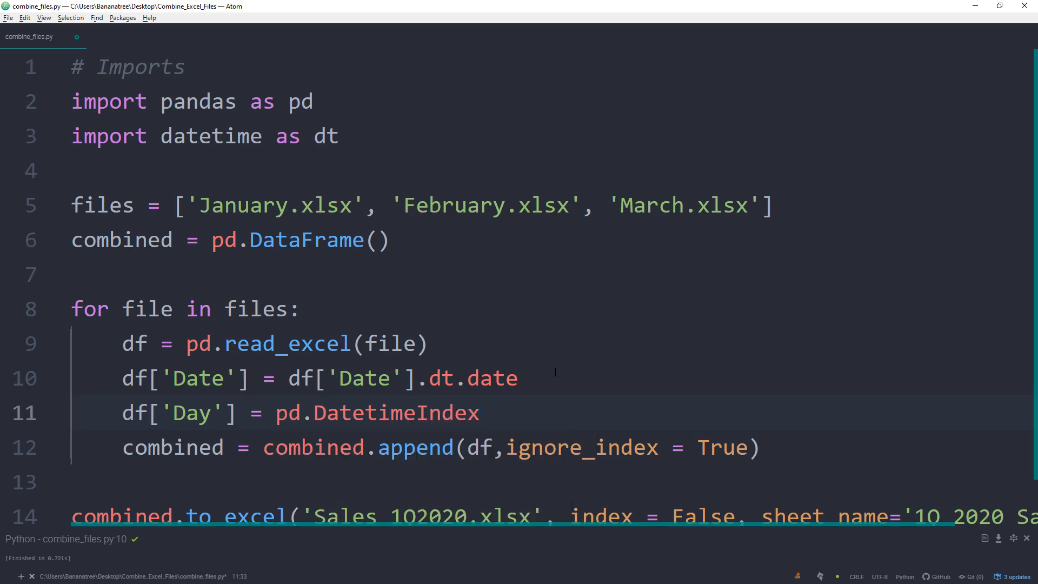
text((df))
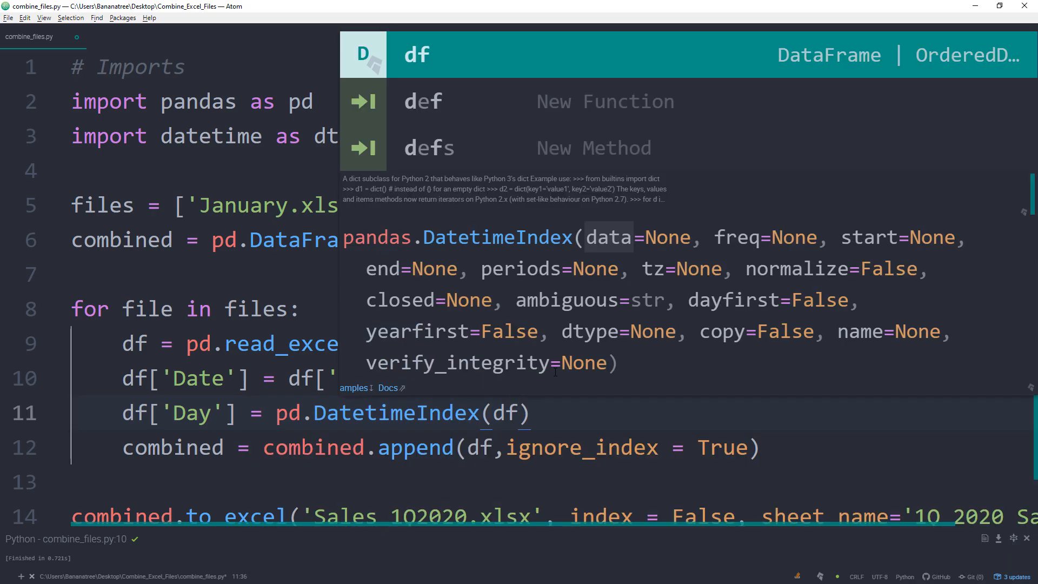
text(day)
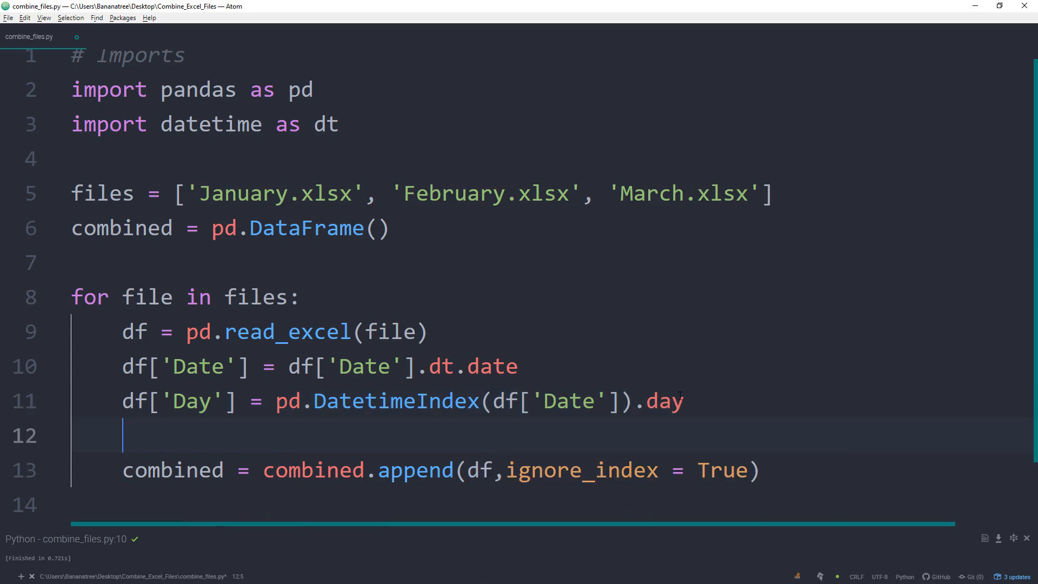
drag(379, 401, 685, 401)
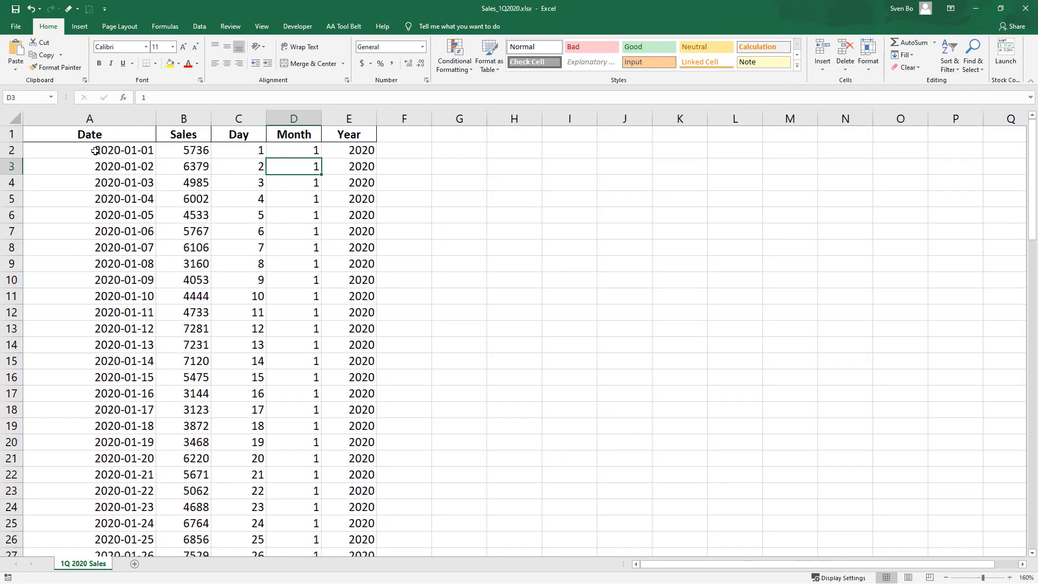
Step: Review the Day, Month and Year columns in Sales_1Q2020.xlsx, then close Excel
click(363, 54)
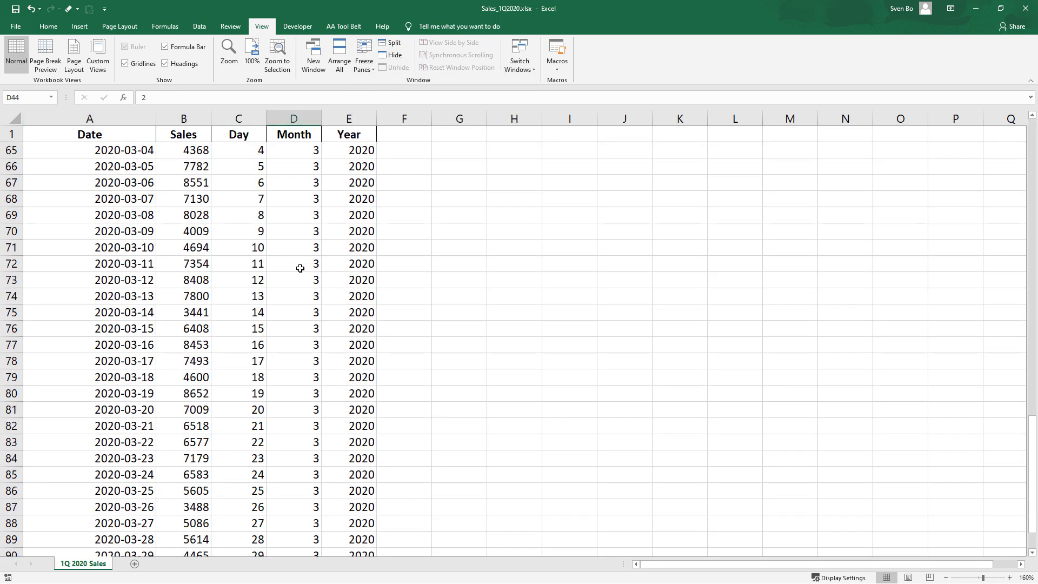
scroll(up, 3)
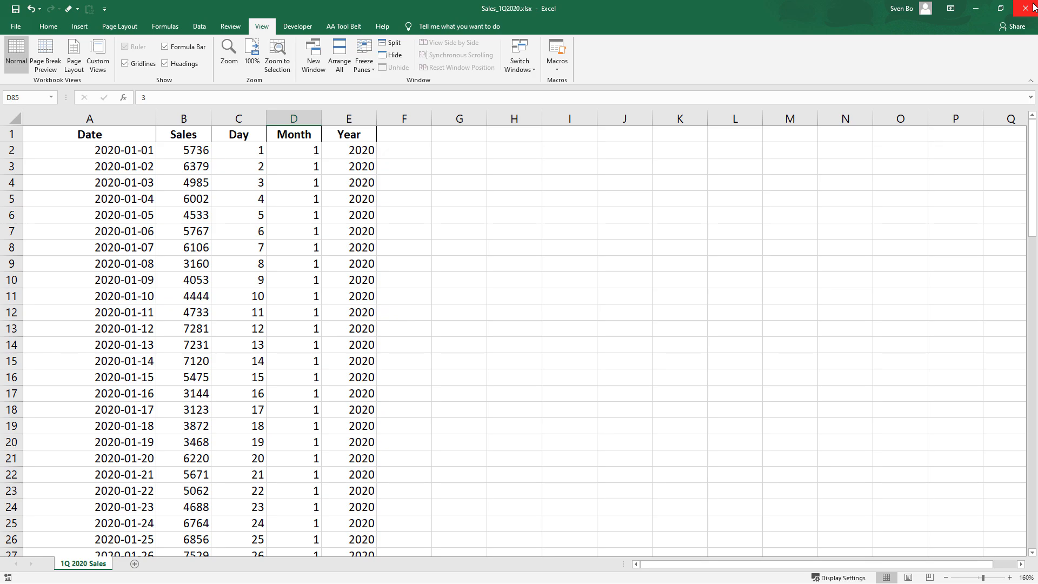
click(1029, 8)
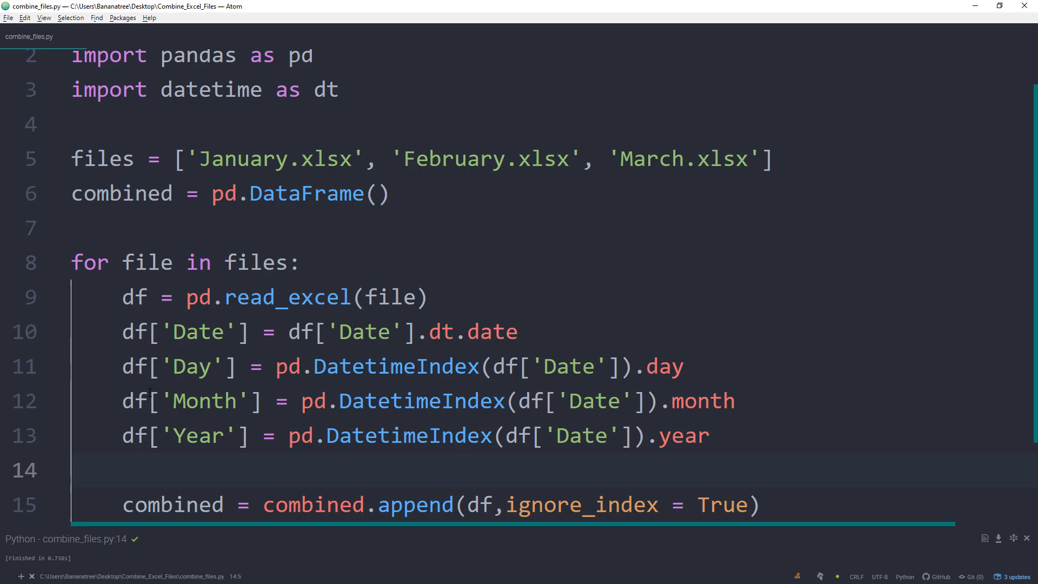
Step: Add df['Month_Name'] = df['Month'].apply(lambda x: calendar.month_abbr[x])
text(df['Month_Name'] =)
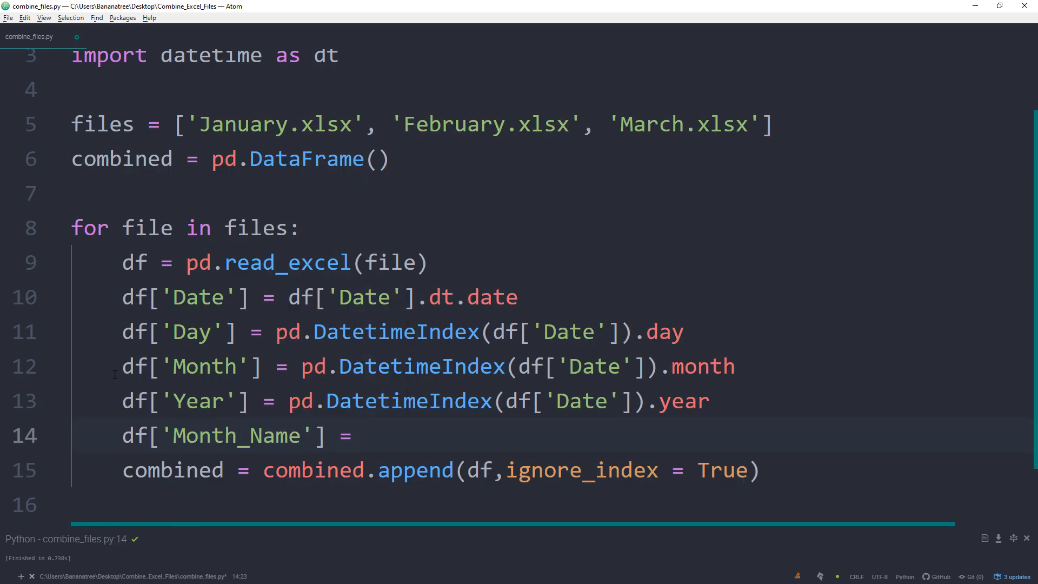
text(df[''])
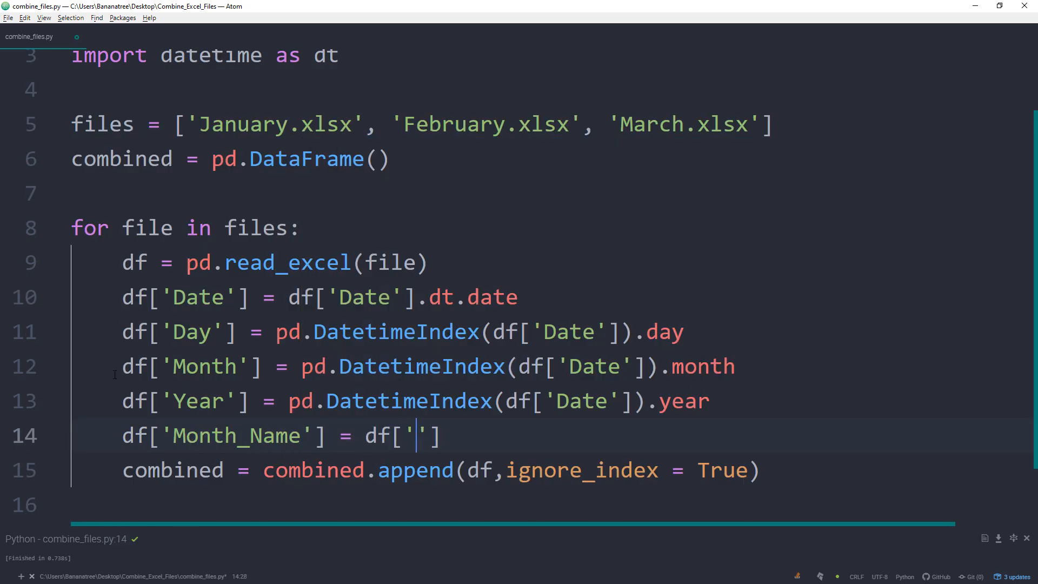
text(Month)
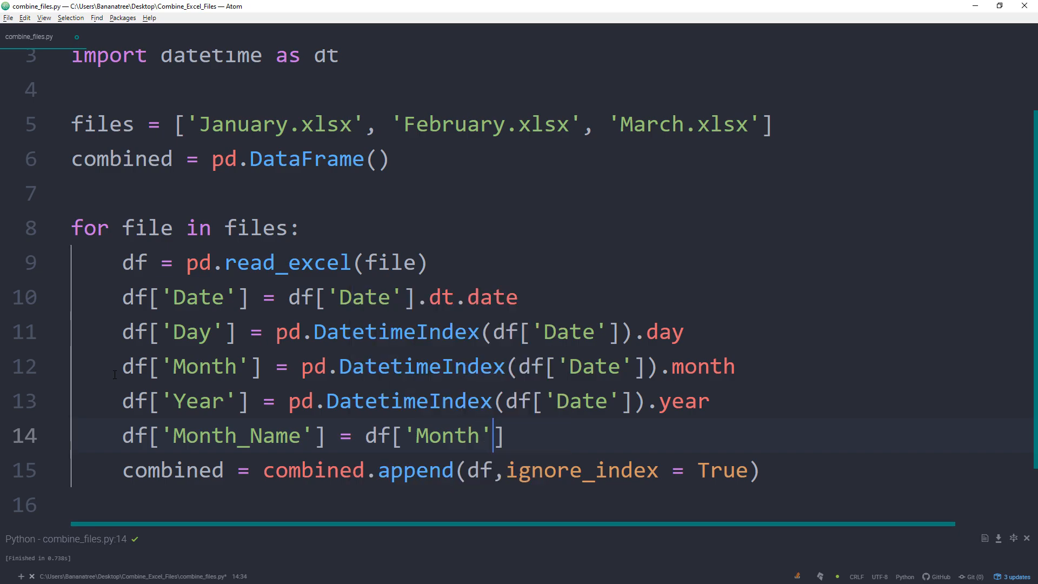
text(.apply()
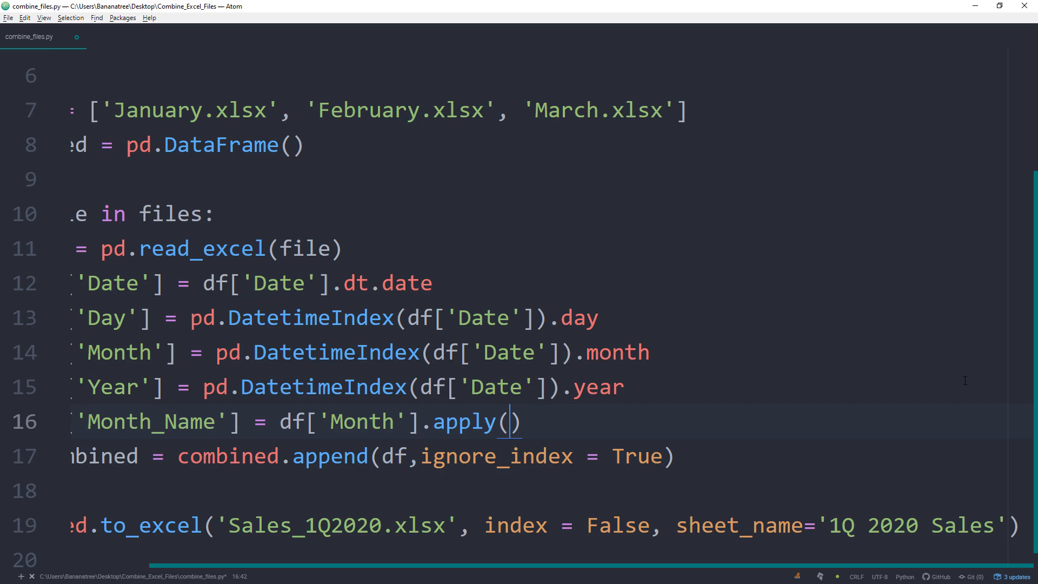
text(lambda x: ca)
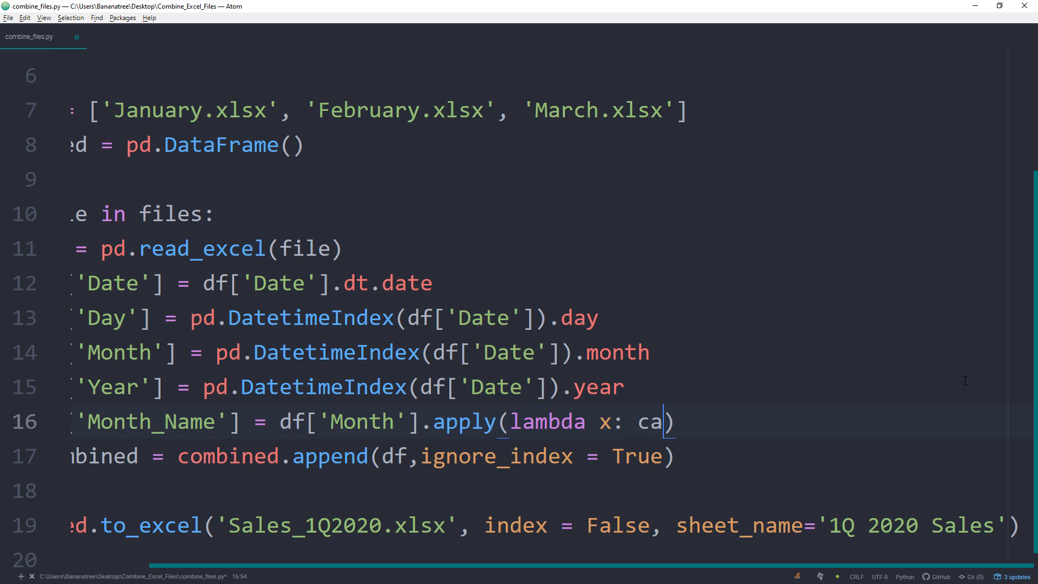
text(lendar.month)
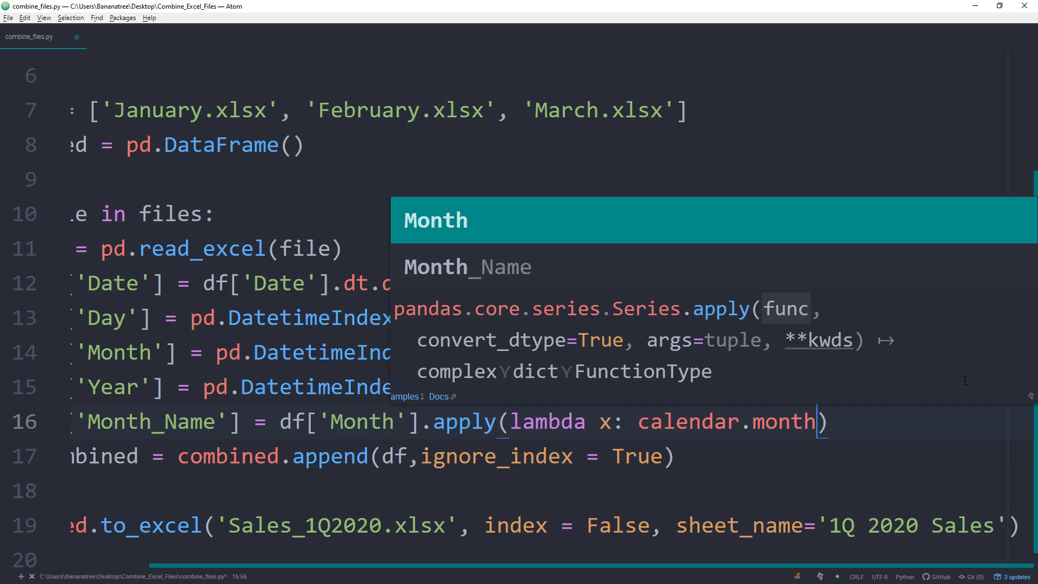
text(_abbr)
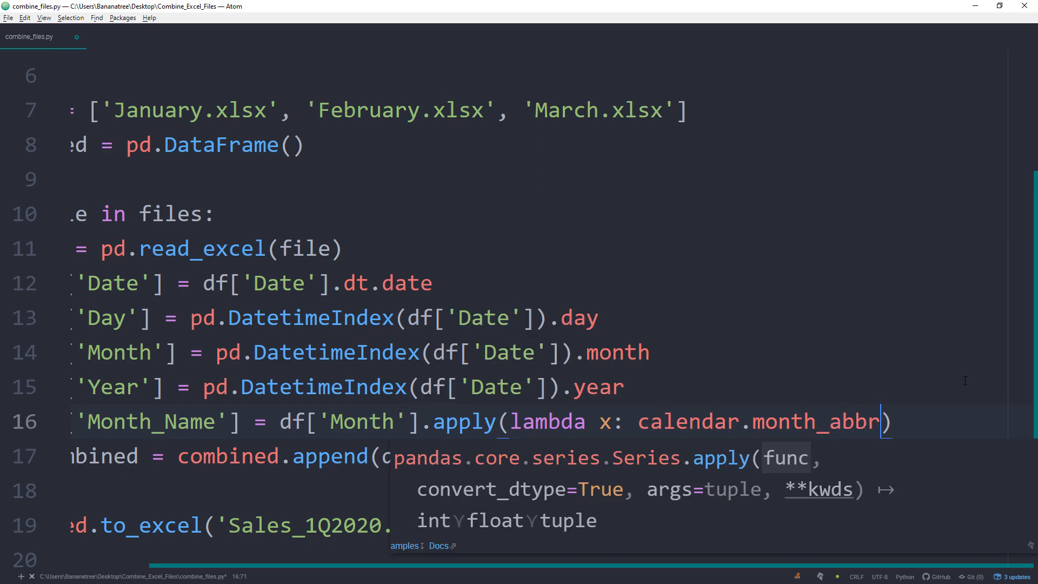
text([x])
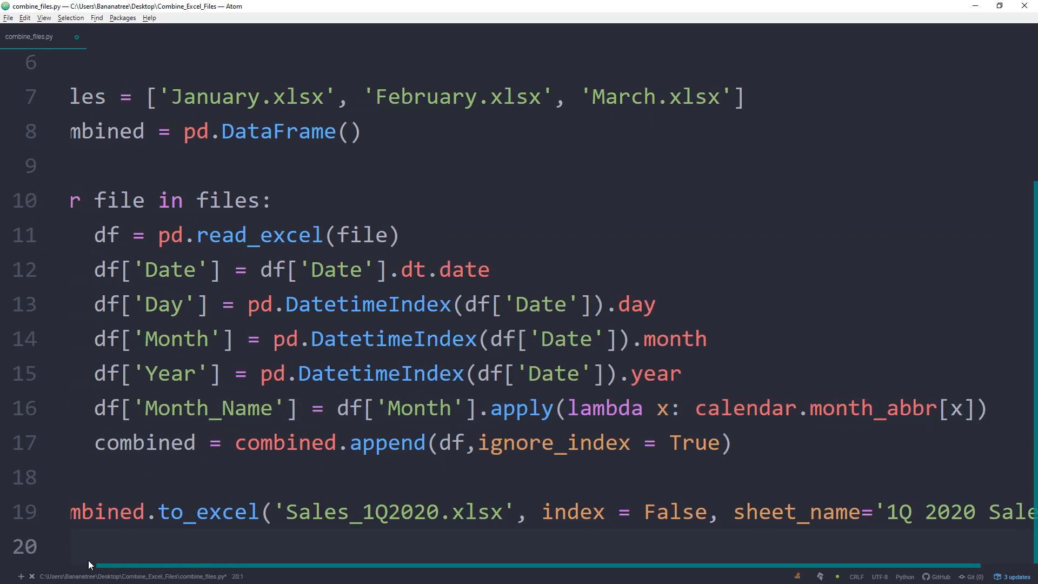
scroll(left, 3)
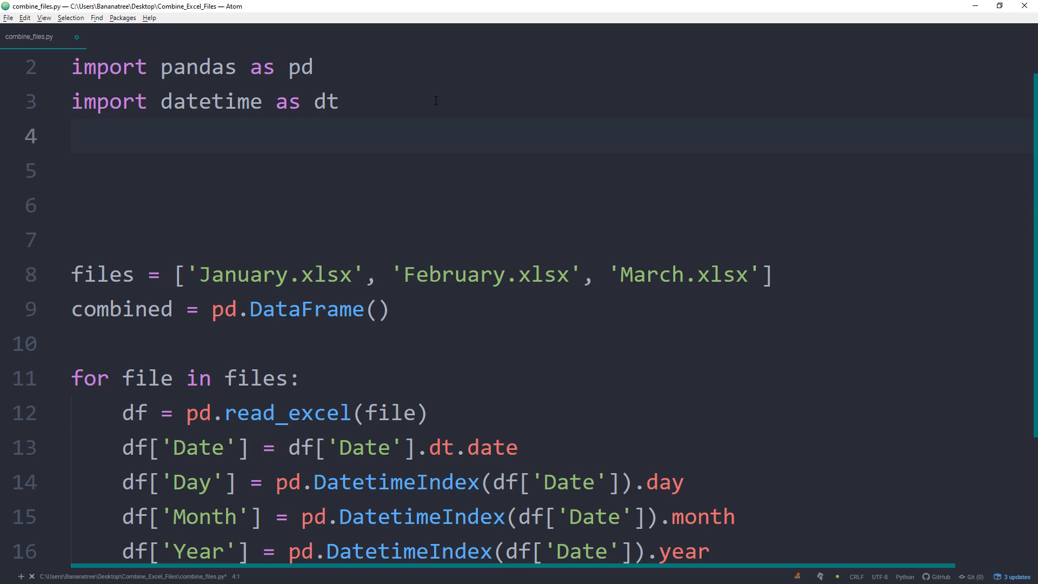
Step: Add import calendar to the top of the script
text(import cal)
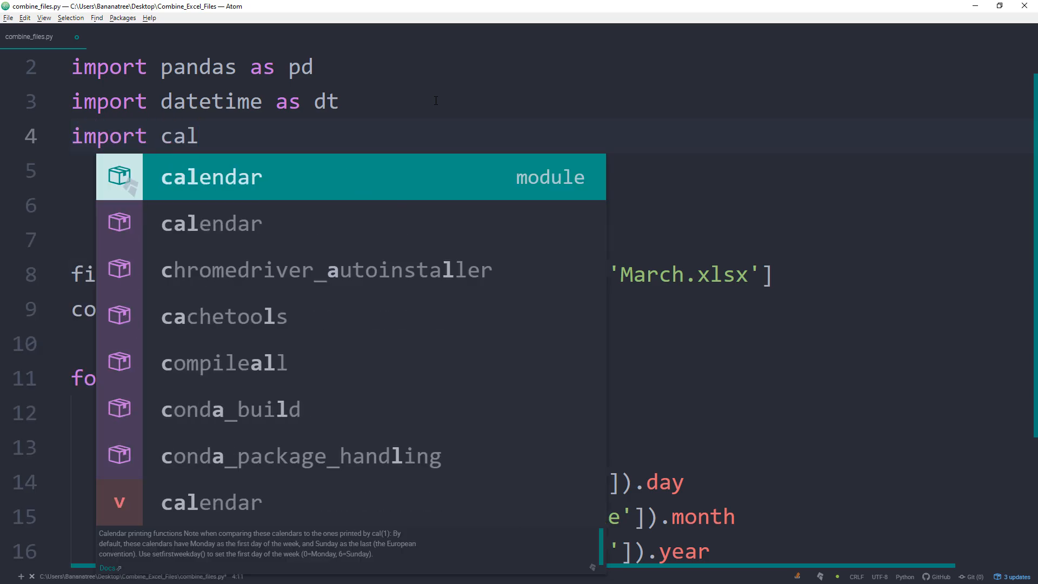
key(enter)
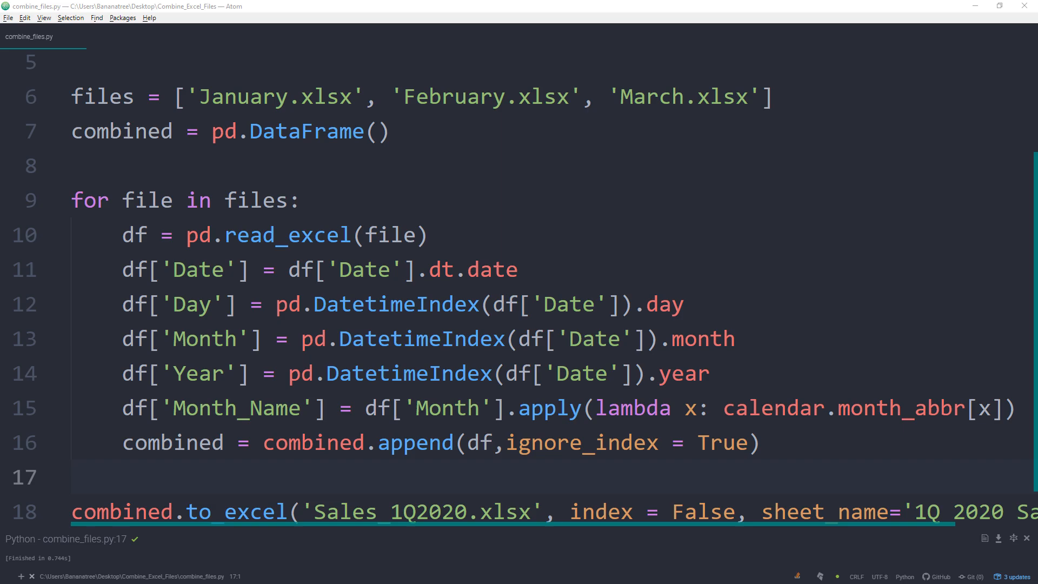
scroll(up, 3)
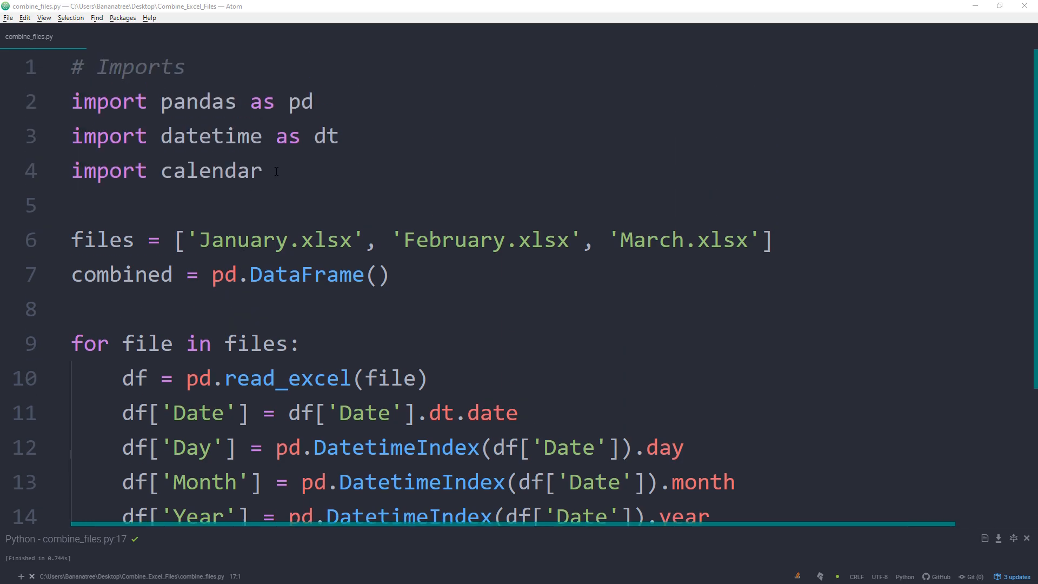
Step: Add 'import plotly' and 'import plotly.express as px' to combine_files.py
text(import p)
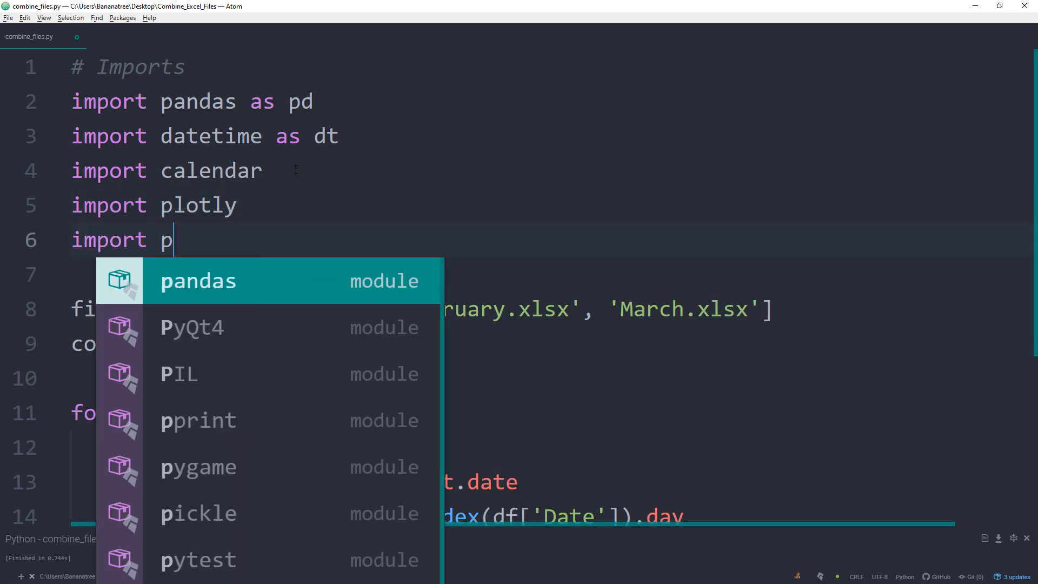
text(lotly.express as px)
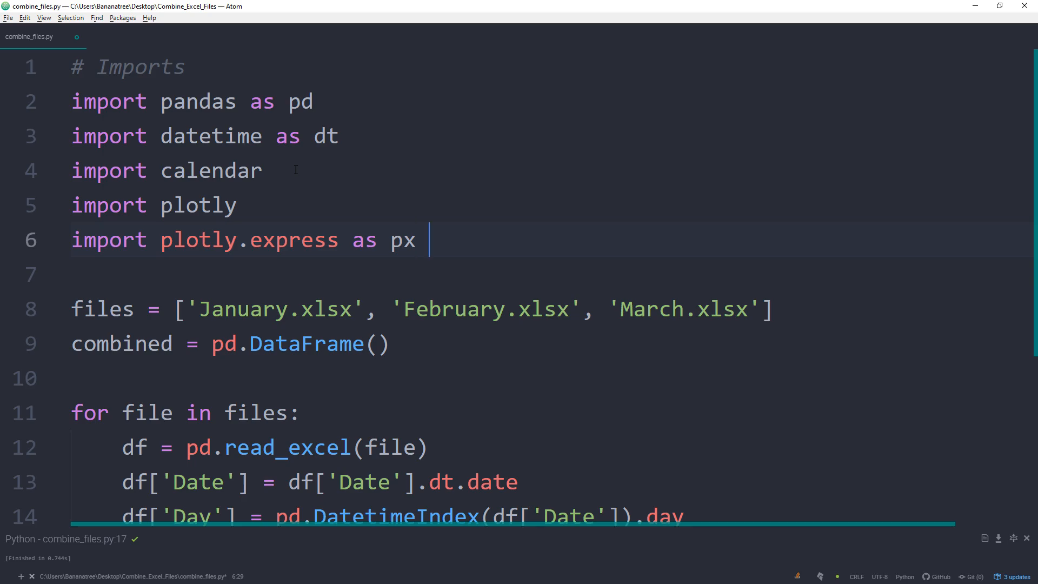
scroll(down, 3)
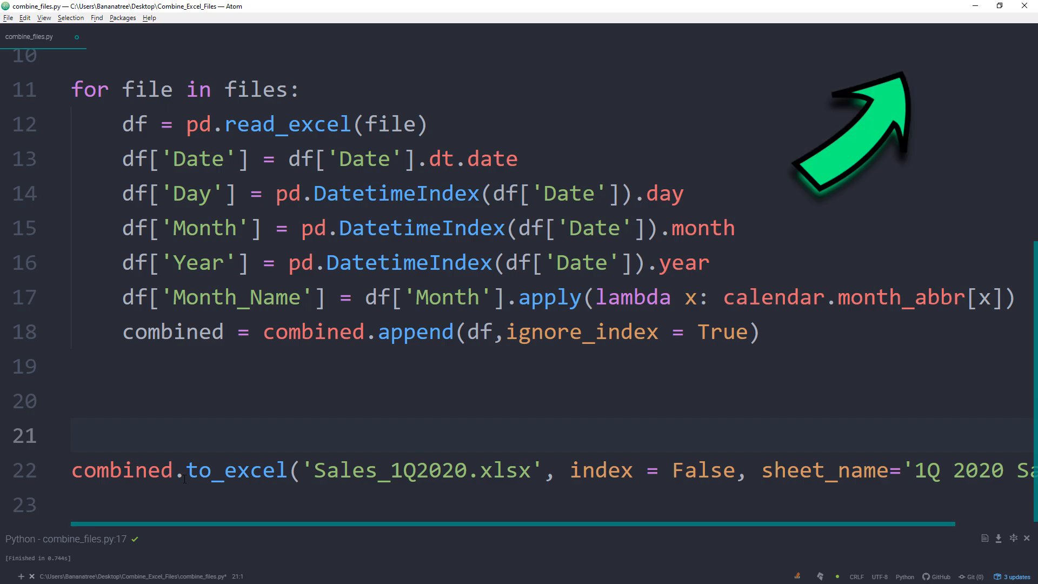
Step: Add a Create Bar Chart comment and start fig = px.bar(combined, x=...)
text(#)
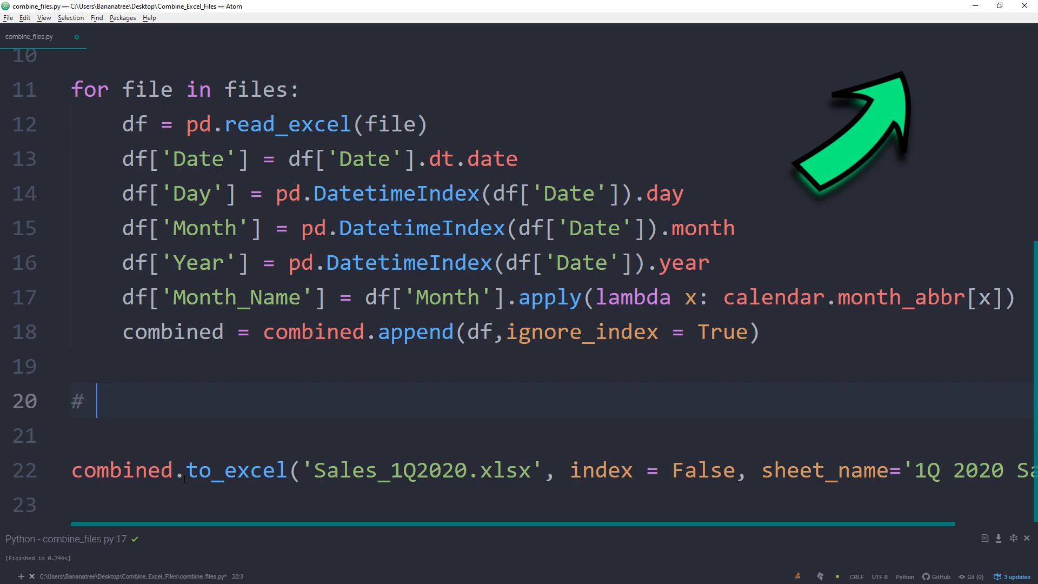
text(fig =)
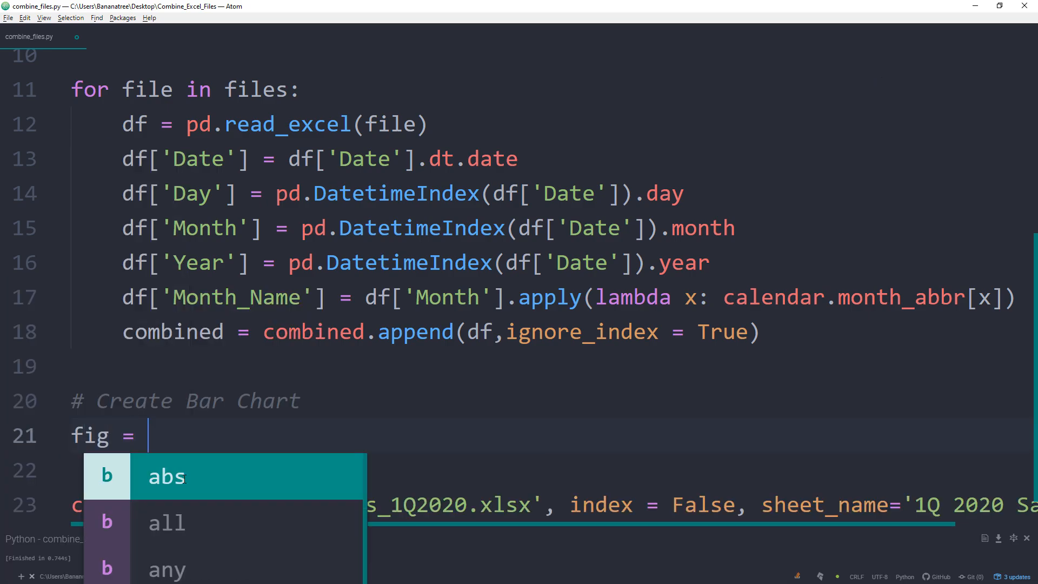
text(px.bar)
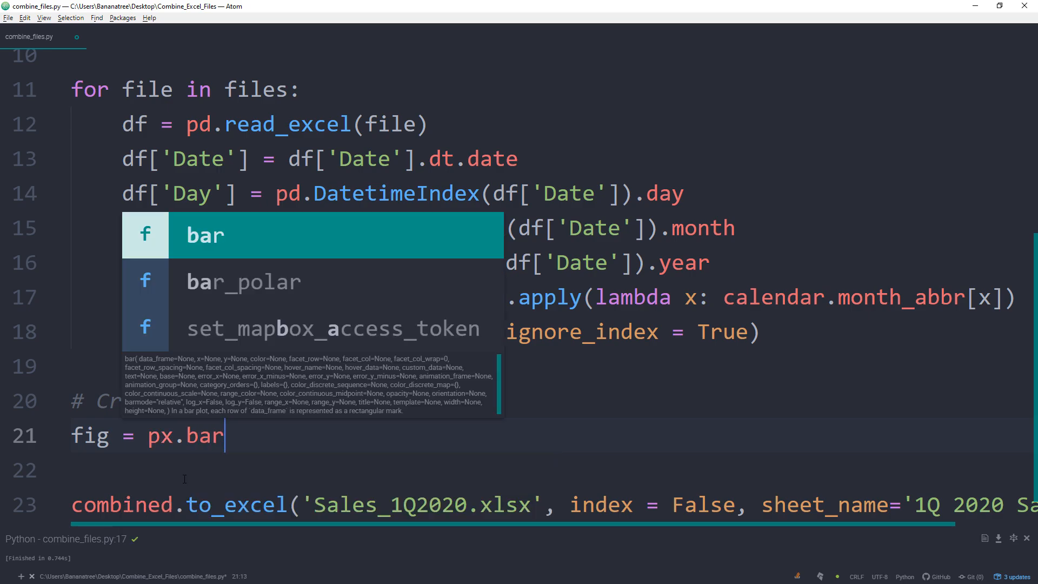
text((combined)
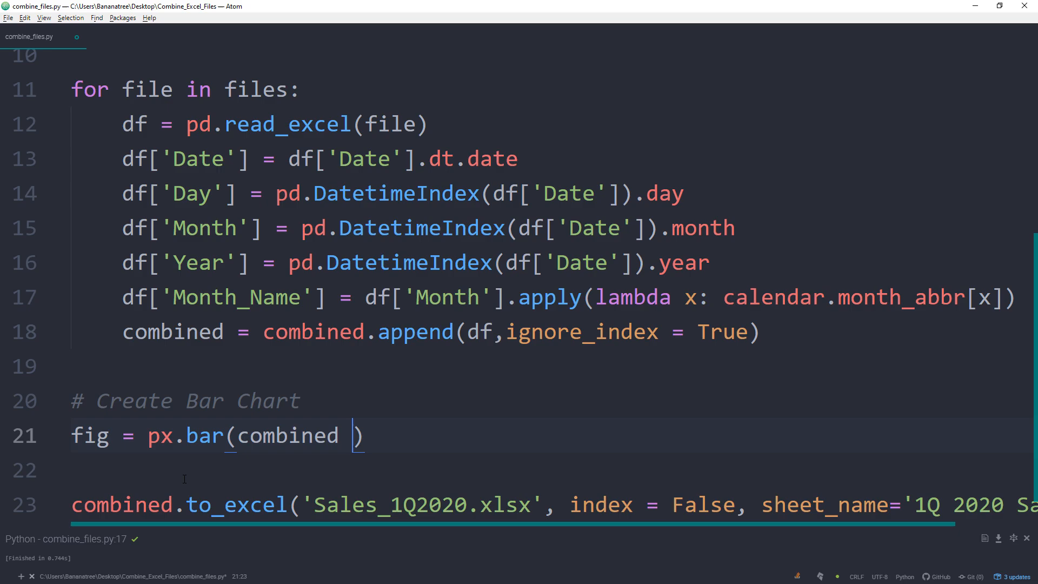
text(, x)
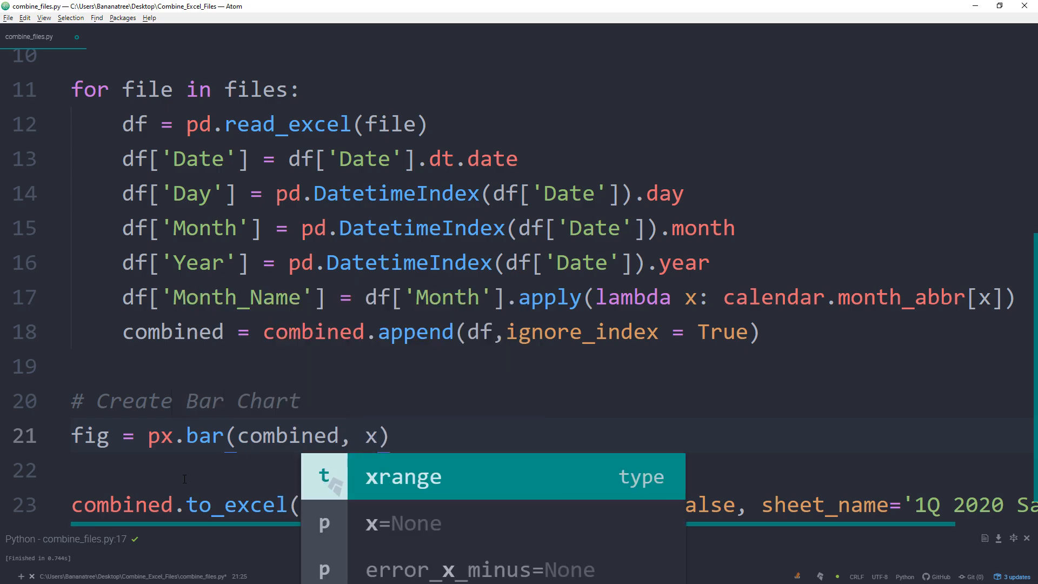
Step: Set x='Month_Name', y='Sales' and title='Sales 1Q 2020' in the bar chart call
text(='Mo')
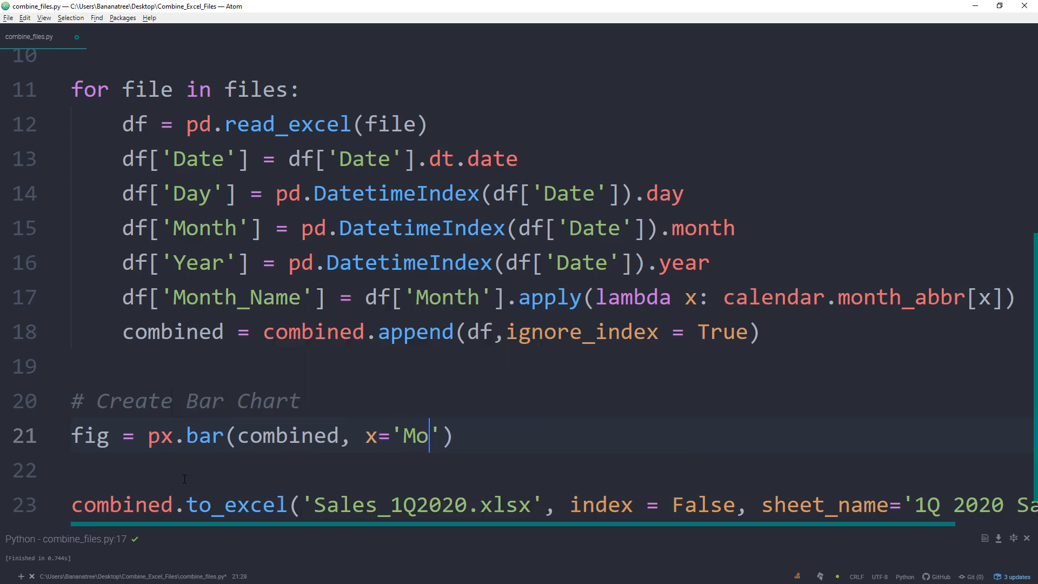
text(nth_Name)
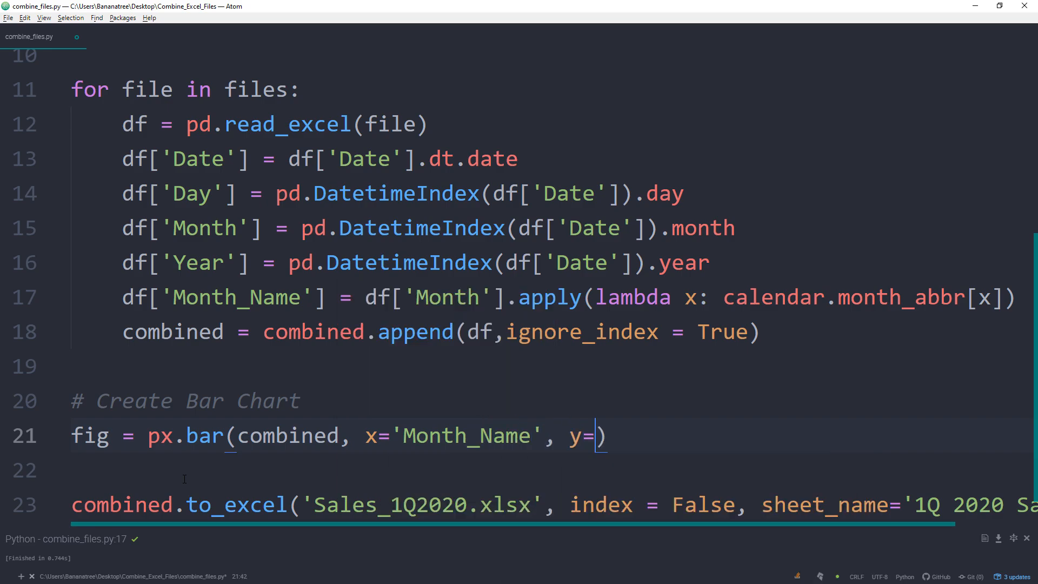
text('Sales')
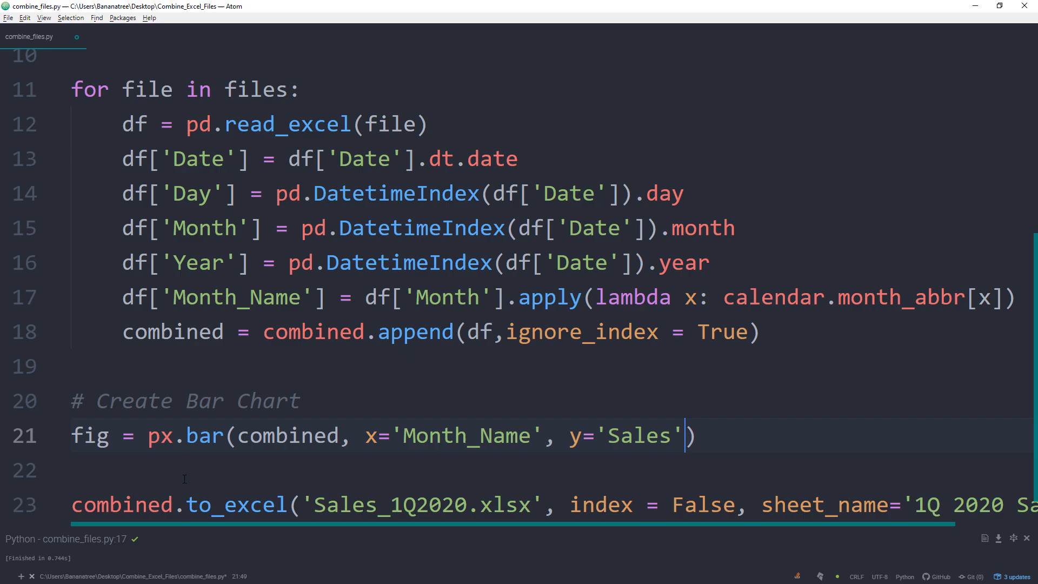
text(, title='Sales 1Q 2020)
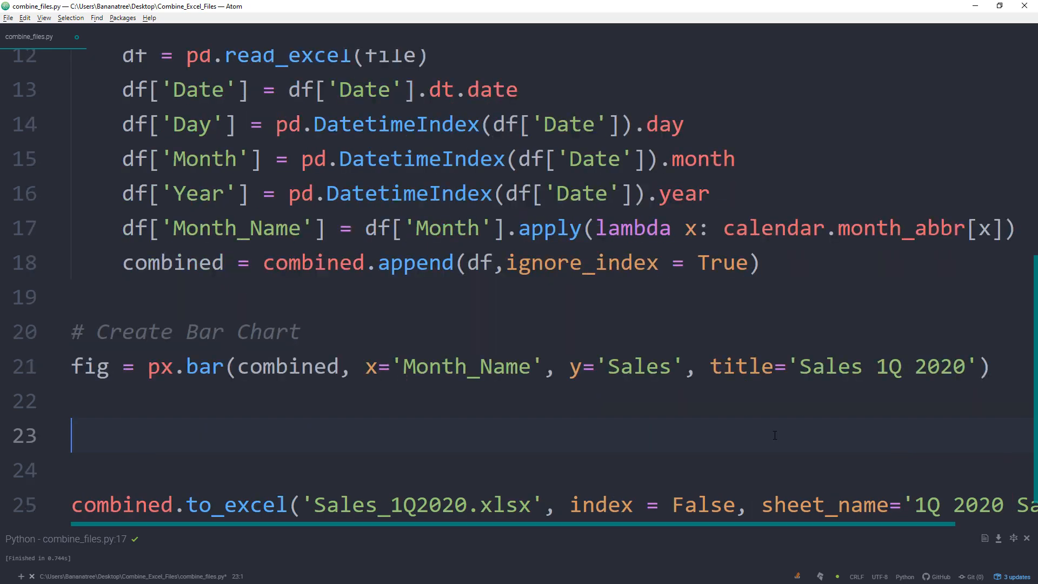
Step: Add the comment '#Save Bar Chart and Export to HTML'
text(#Save)
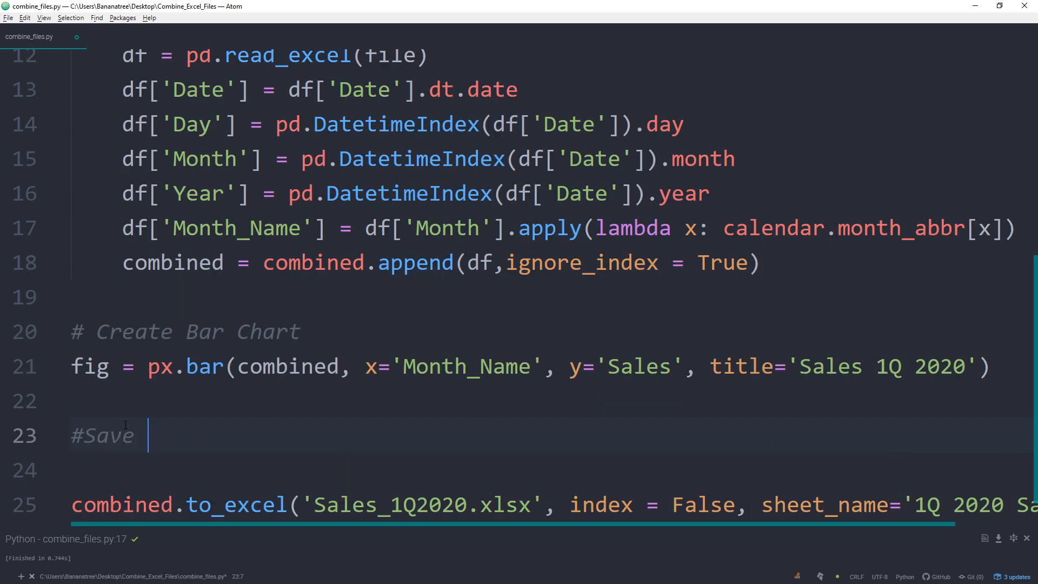
text(Bar Chart and E)
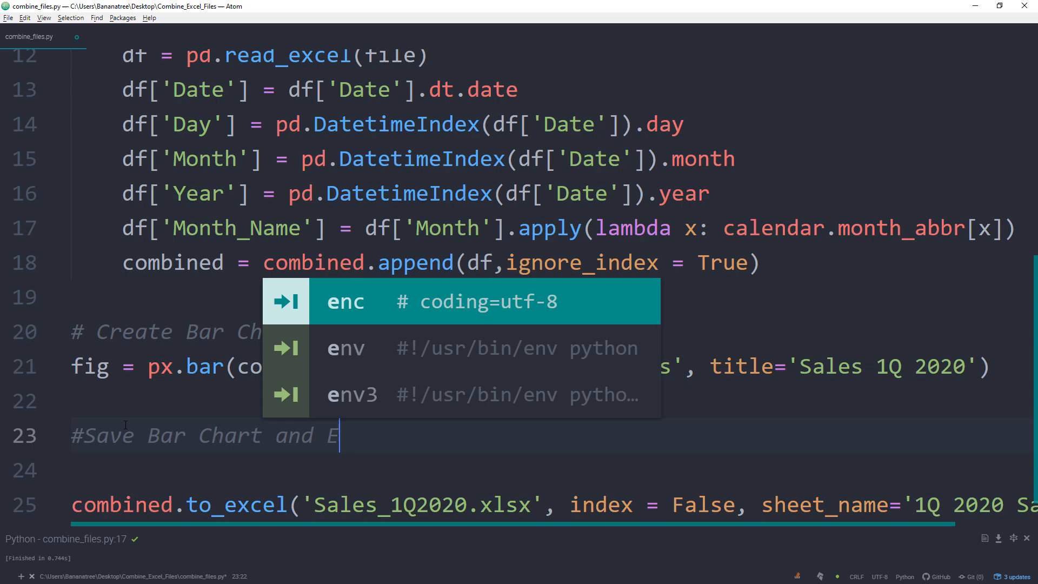
text(Export to HTML)
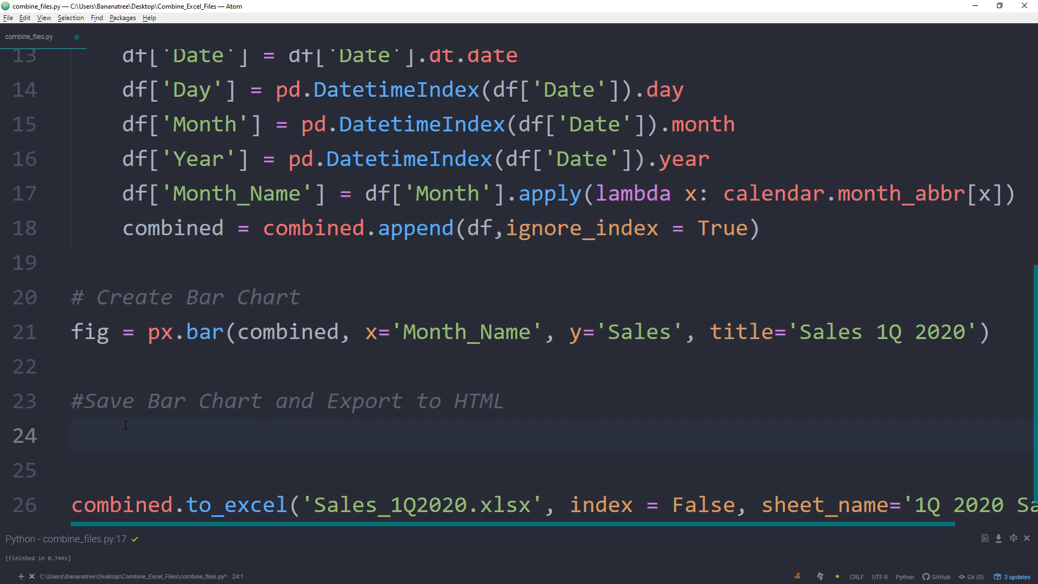
Step: Write plotly.offline.plot(fig, filename='Sales_1Q_2020.html') using autocomplete
text(plotly.offline.)
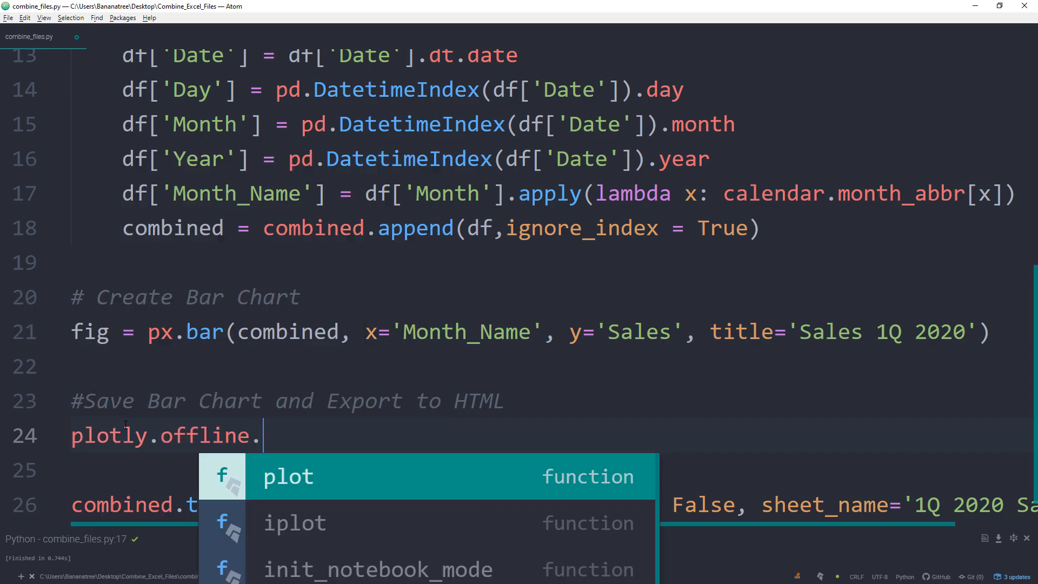
text(plot(fig, filename='Sales_1Q_2020.)
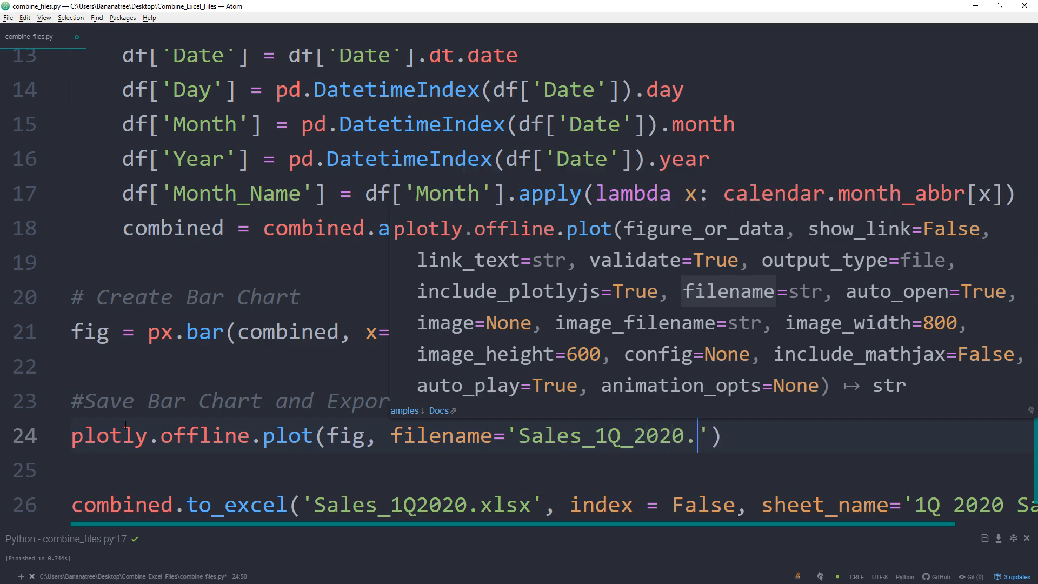
text(html)
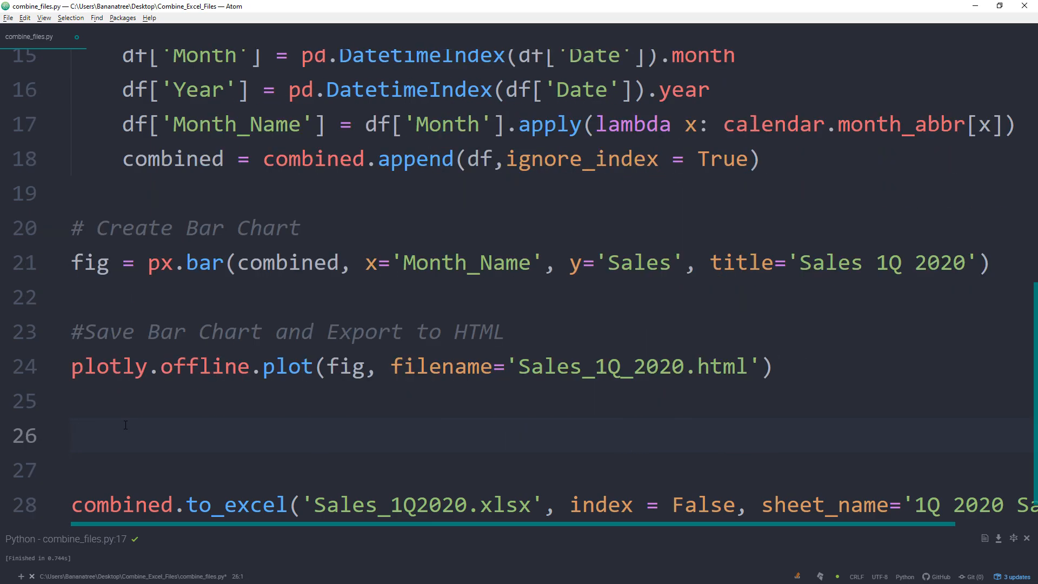
Step: Add comments '# Send Report as attached mail', '# Create more charts' and '# ...'
text(# Send)
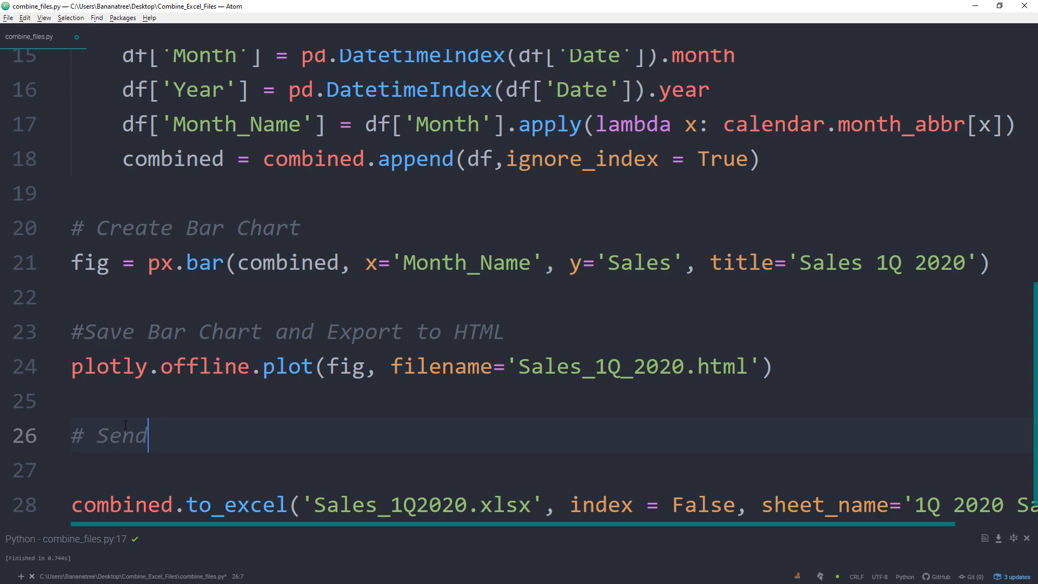
text(Report as)
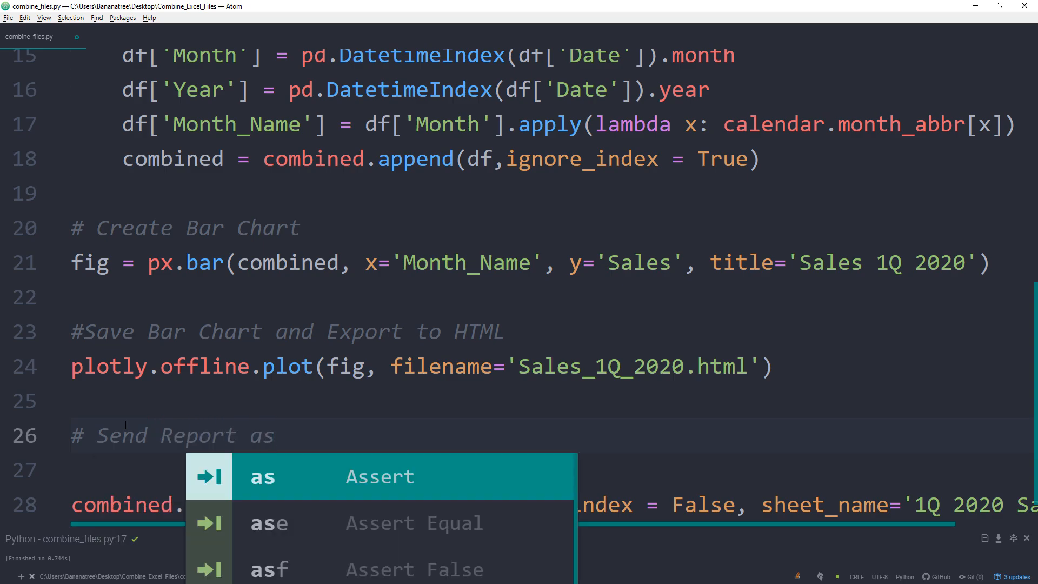
text(att)
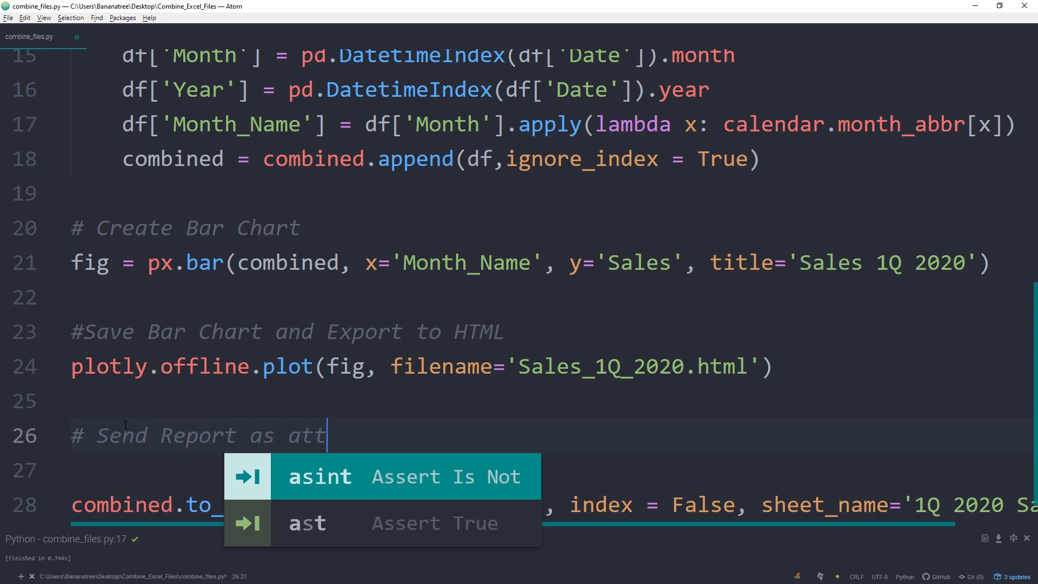
text(ached mail)
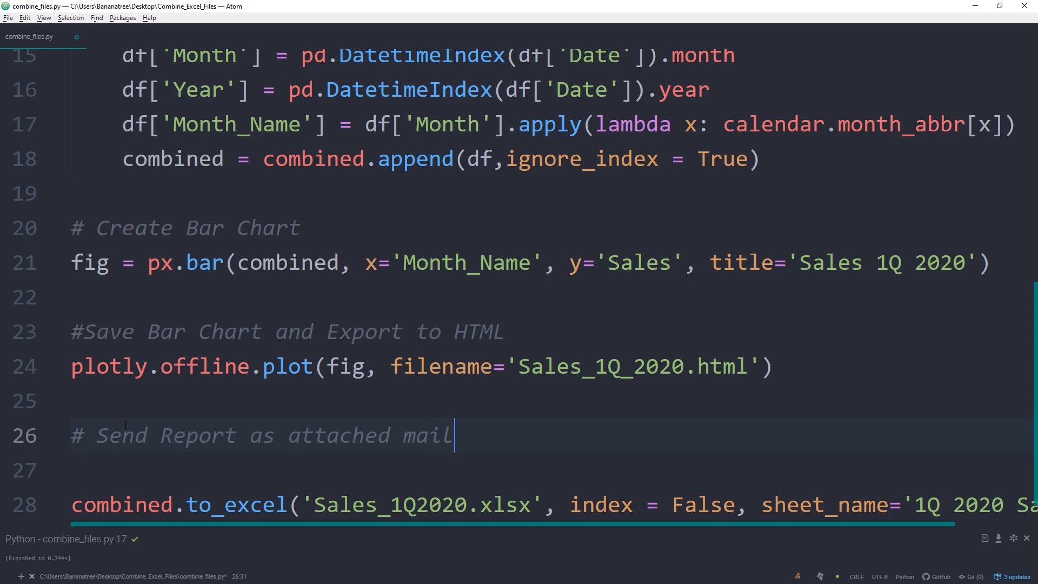
text(# Create more charts)
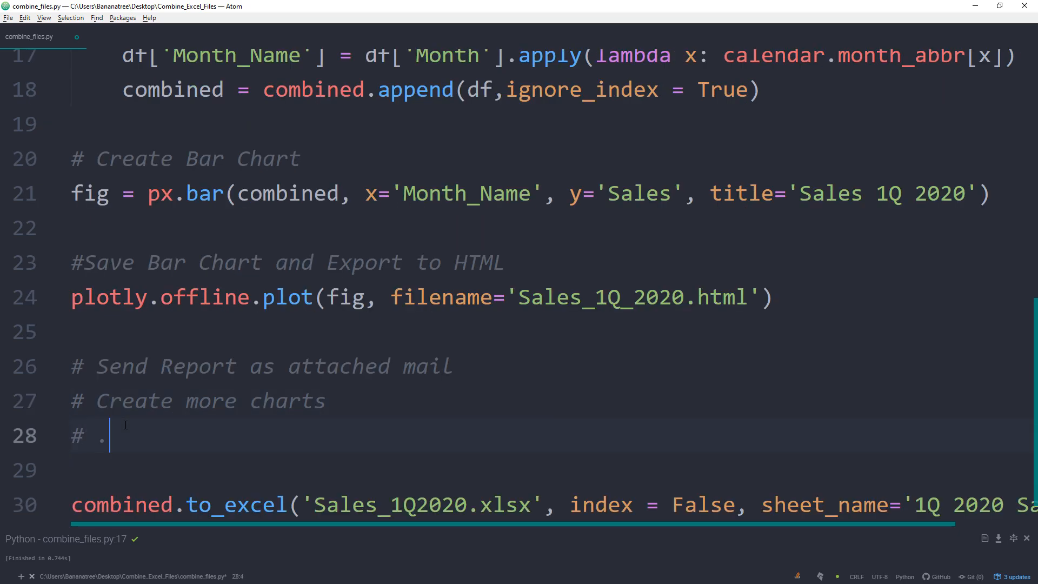
text(..)
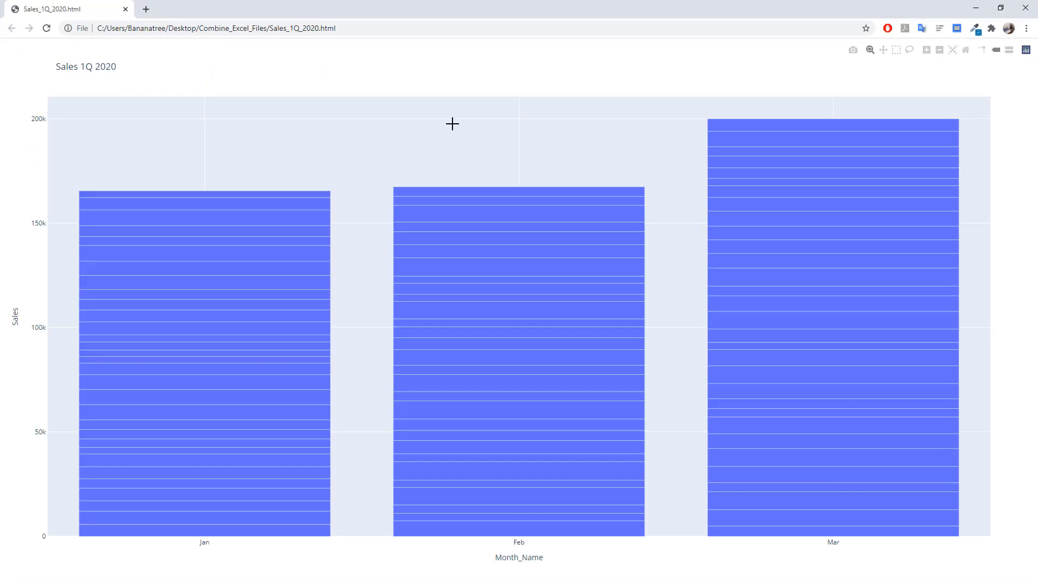
mouse_move(231, 472)
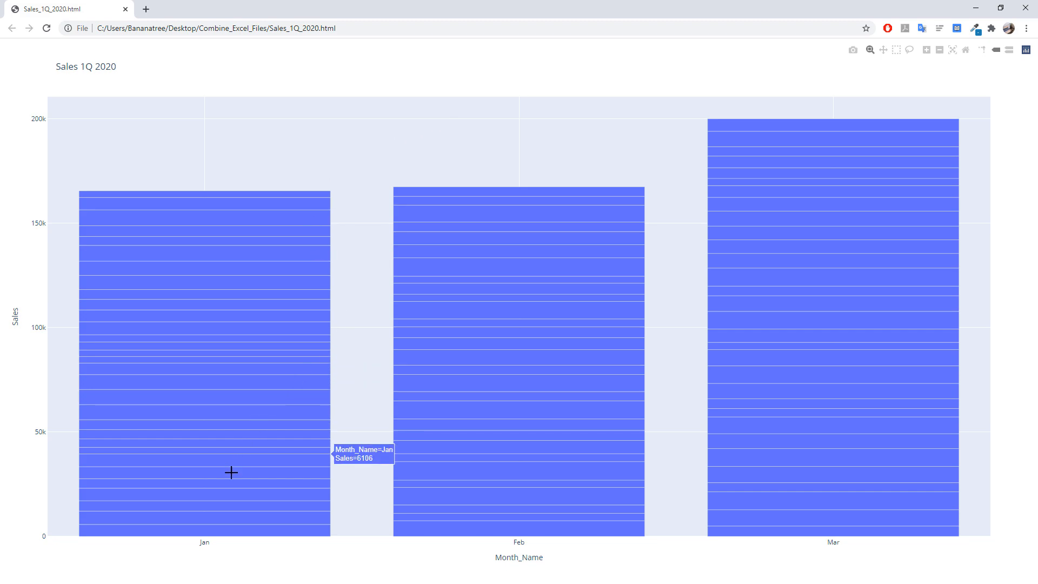
mouse_move(775, 186)
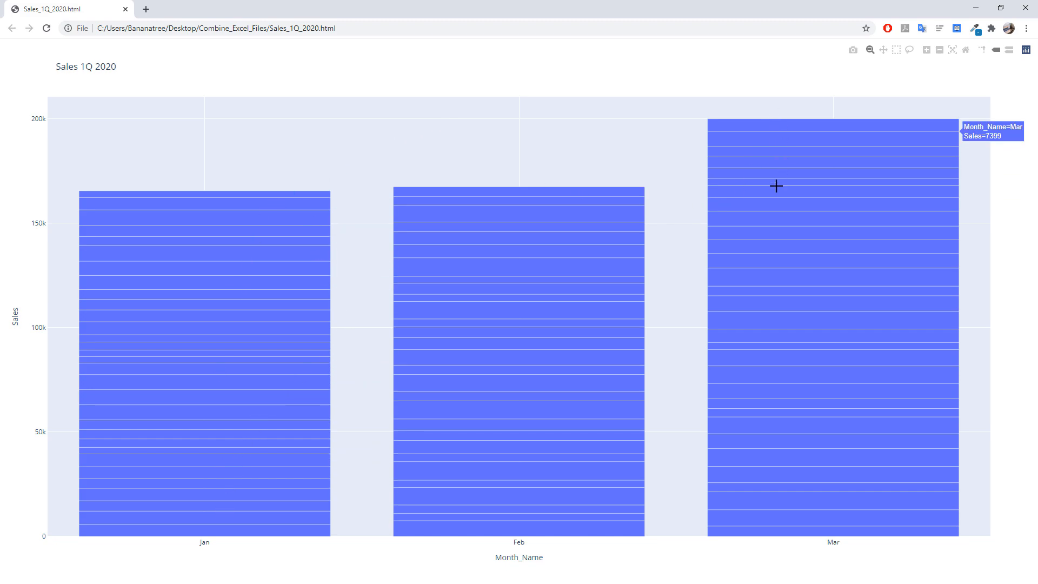
mouse_move(583, 562)
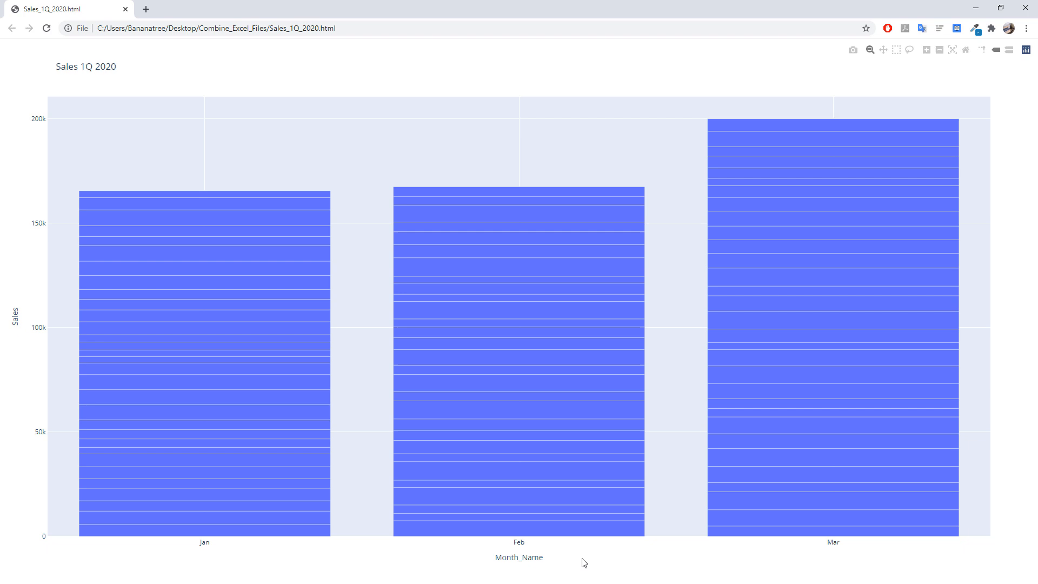
mouse_move(845, 288)
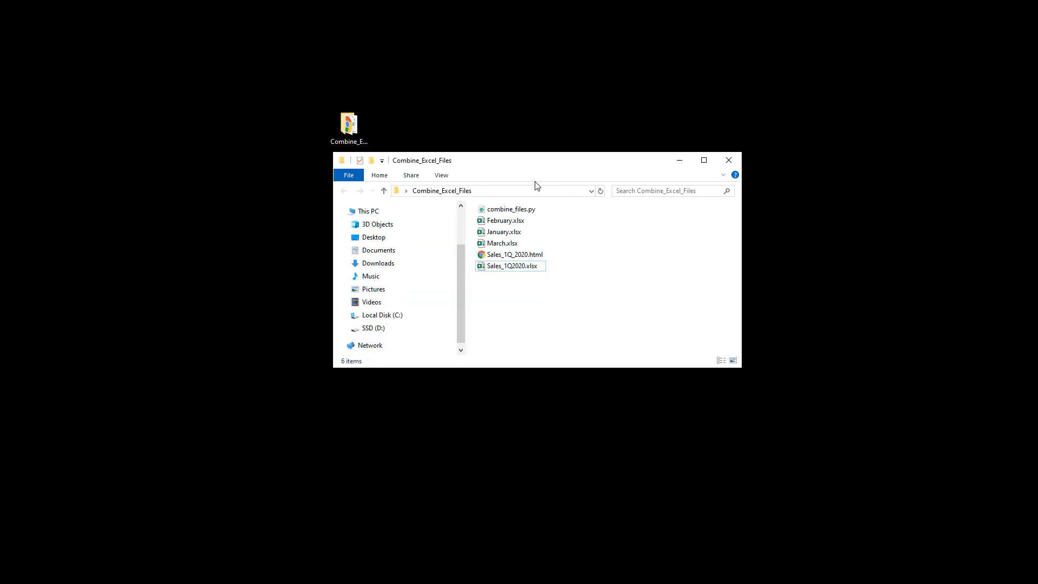
Step: Open Sales_1Q_2020.html from the Combine_Excel_Files folder in Chrome
click(515, 254)
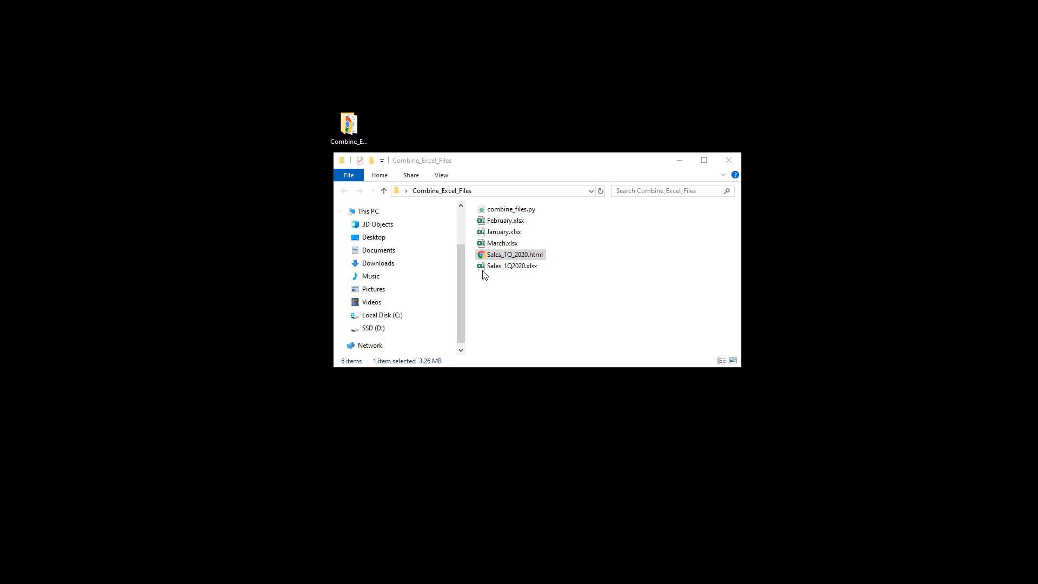
double_click(515, 254)
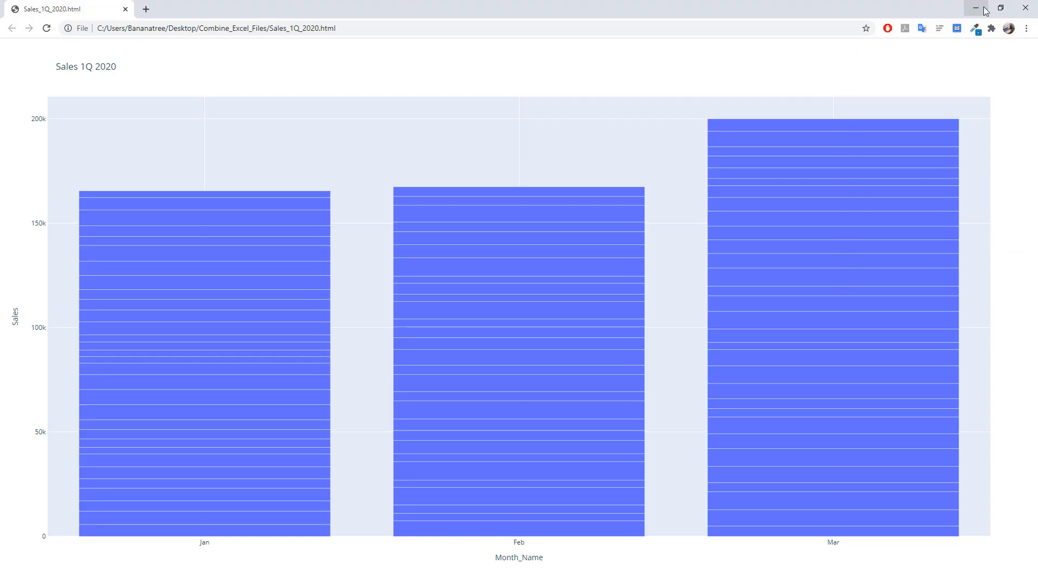